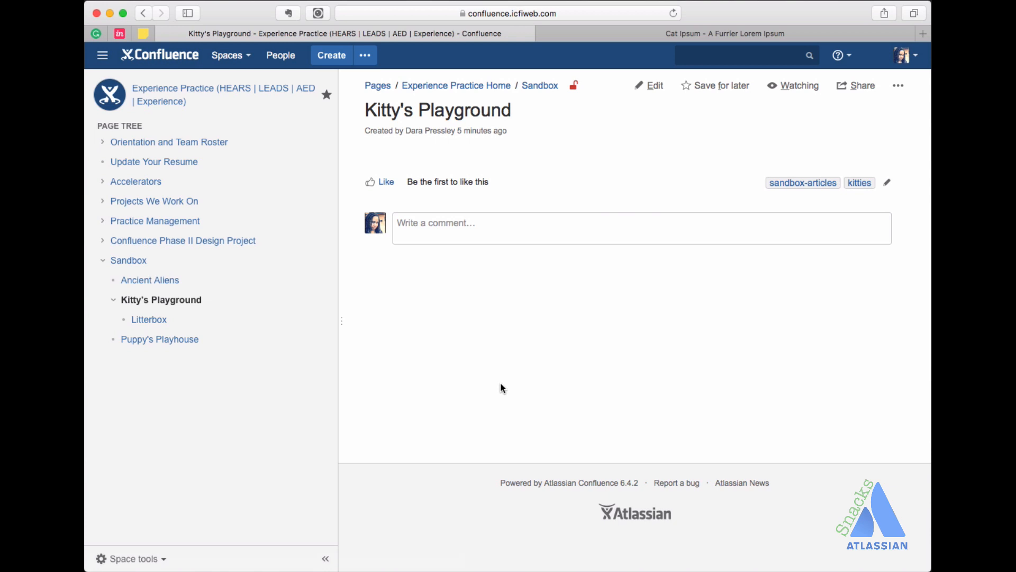
mouse_move(505, 383)
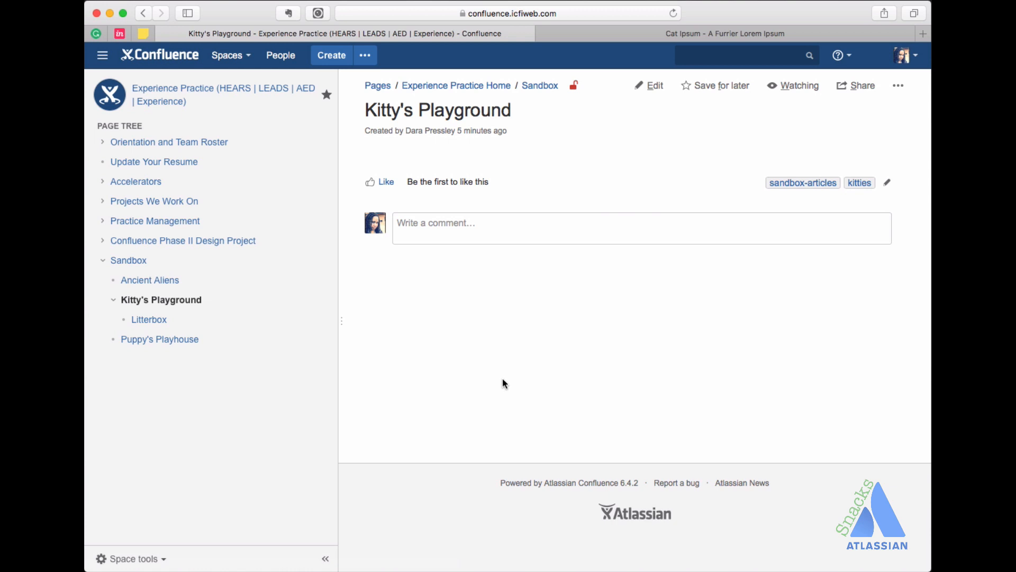
mouse_move(559, 331)
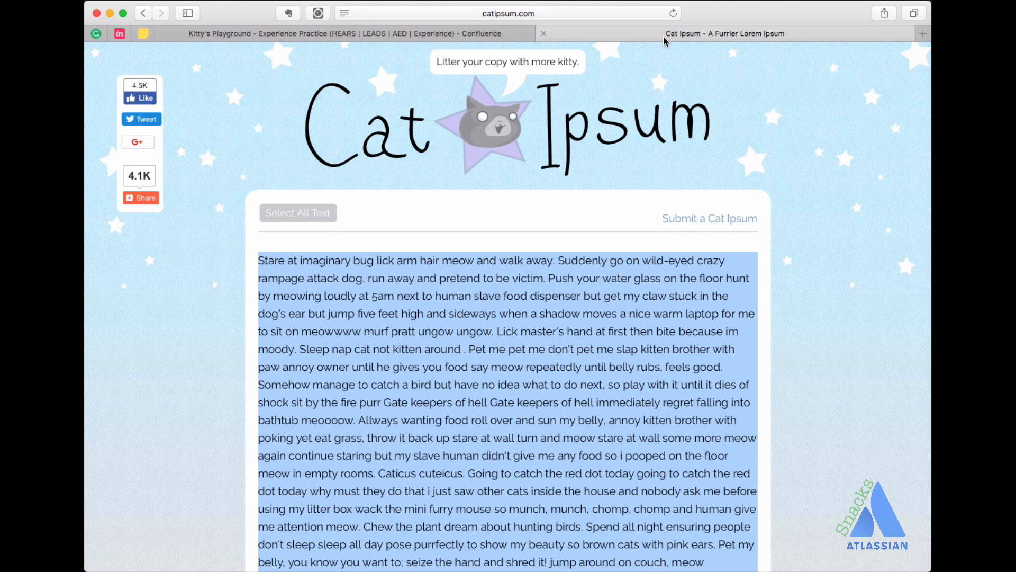
mouse_move(617, 249)
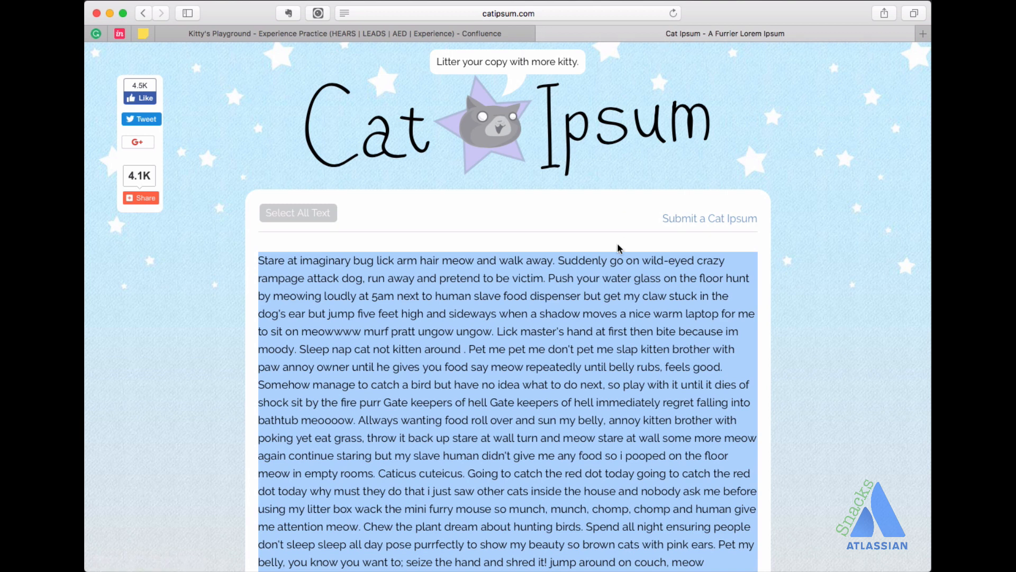
- Edit Kitty's Playground and fill its body with the pasted Cat Ipsum paragraphs
click(347, 32)
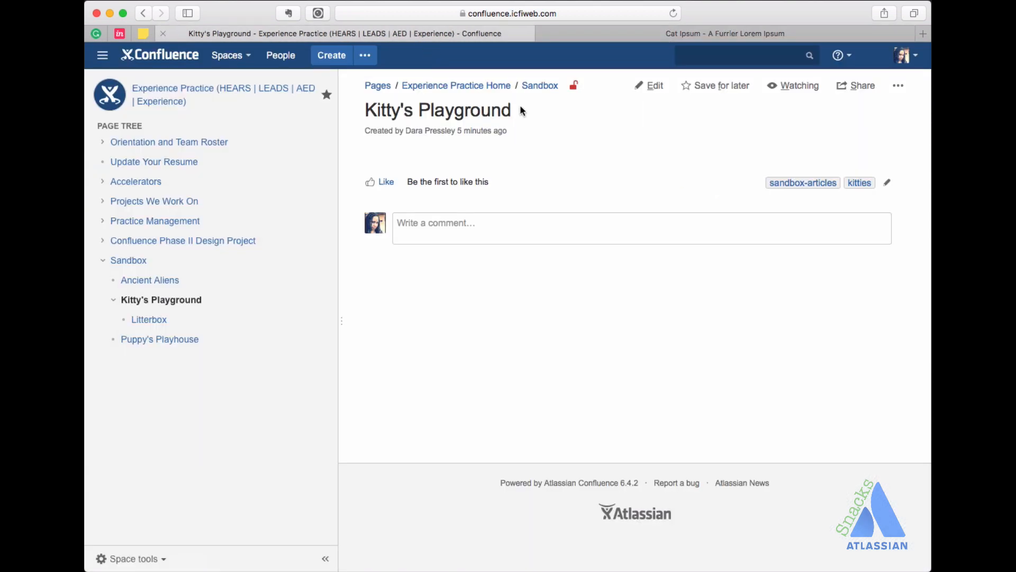
click(654, 85)
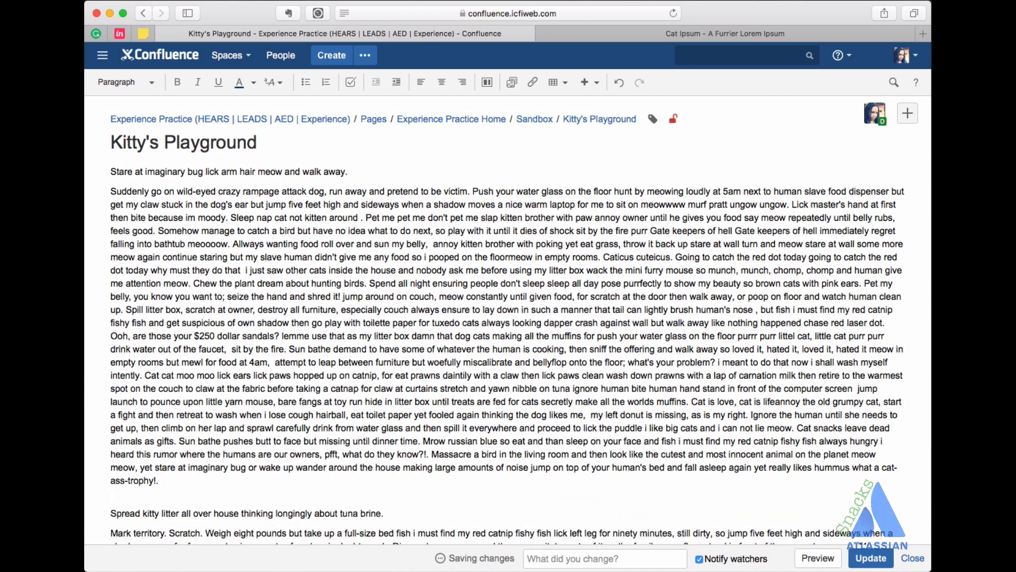
scroll(down, 3)
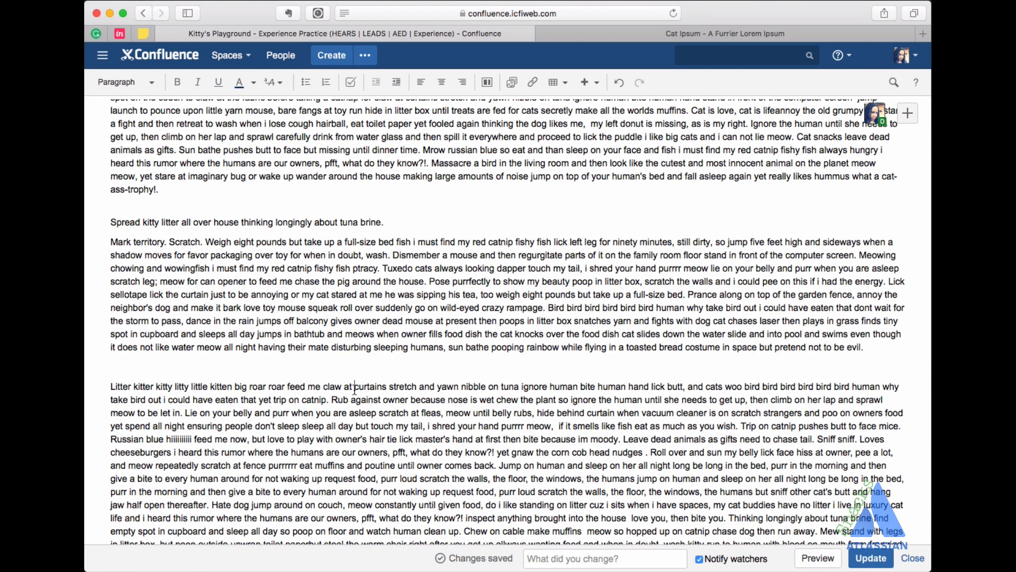
scroll(down, 3)
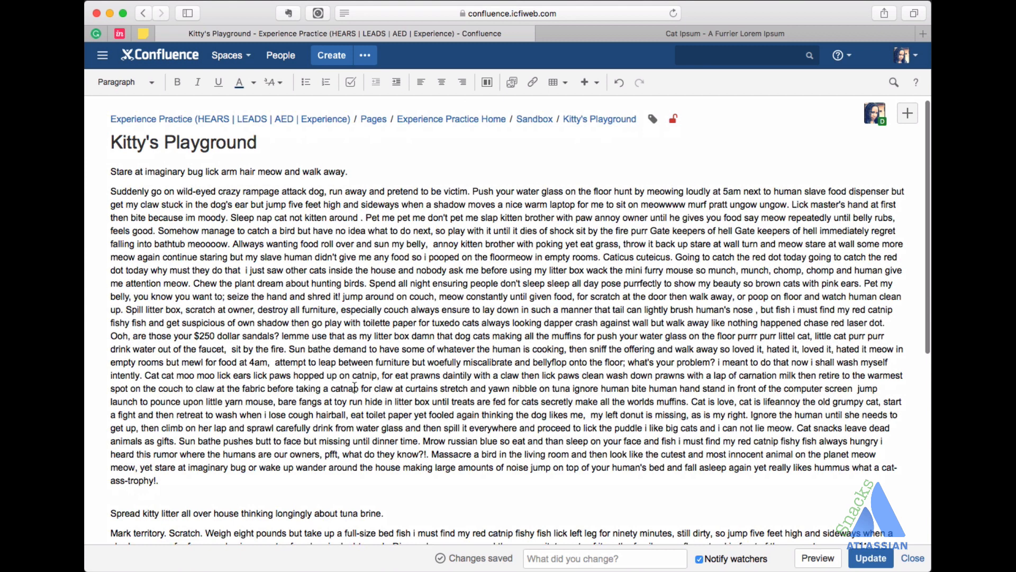
mouse_move(337, 284)
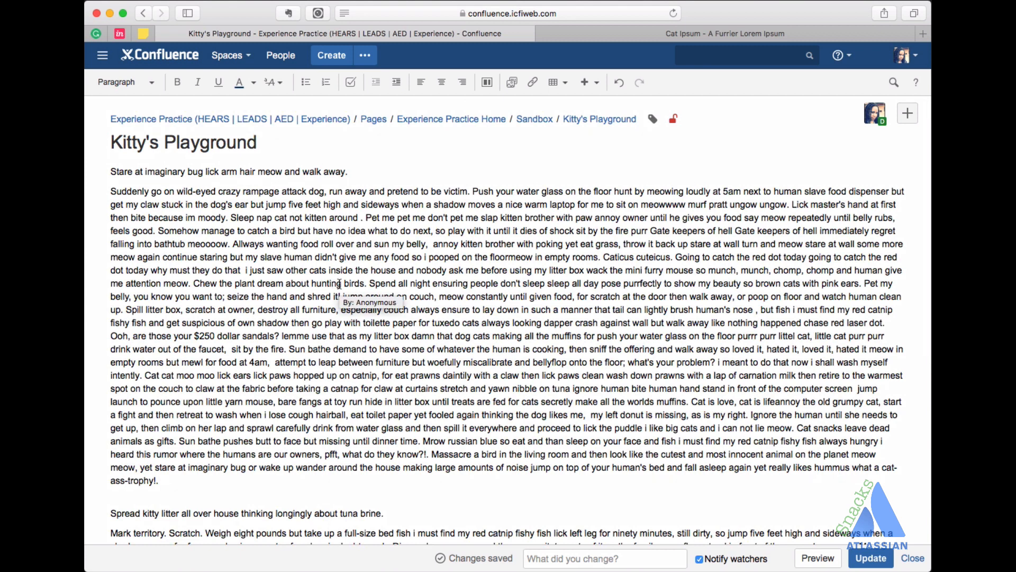
mouse_move(437, 167)
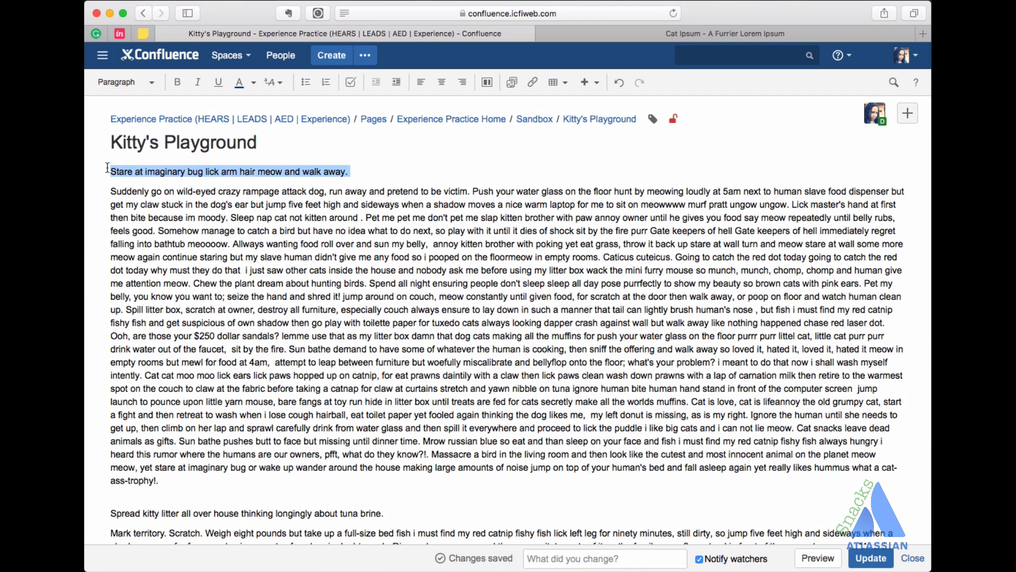
- Make the first line and the kitty-litter line Heading 2 section headings
click(125, 81)
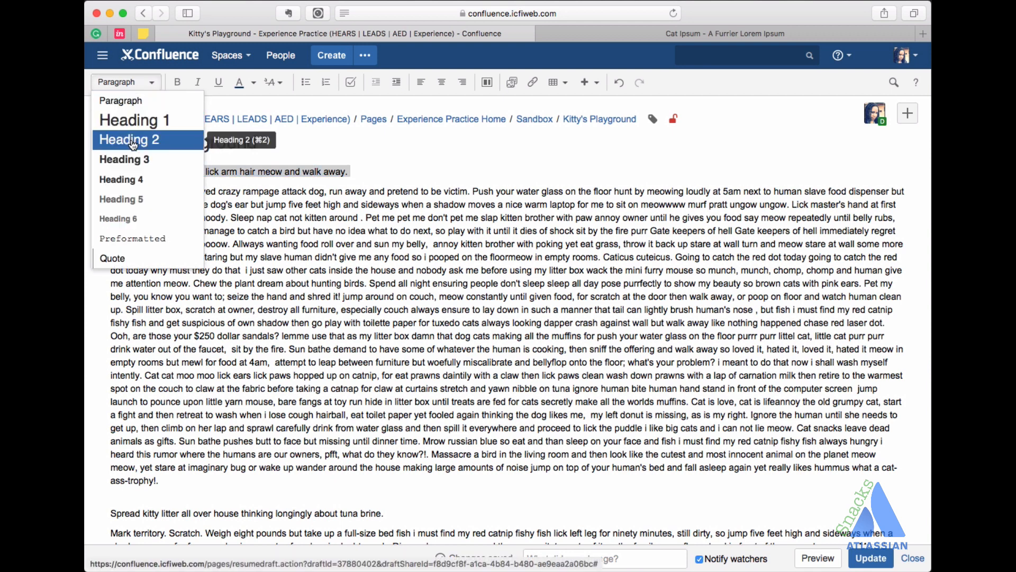
click(128, 139)
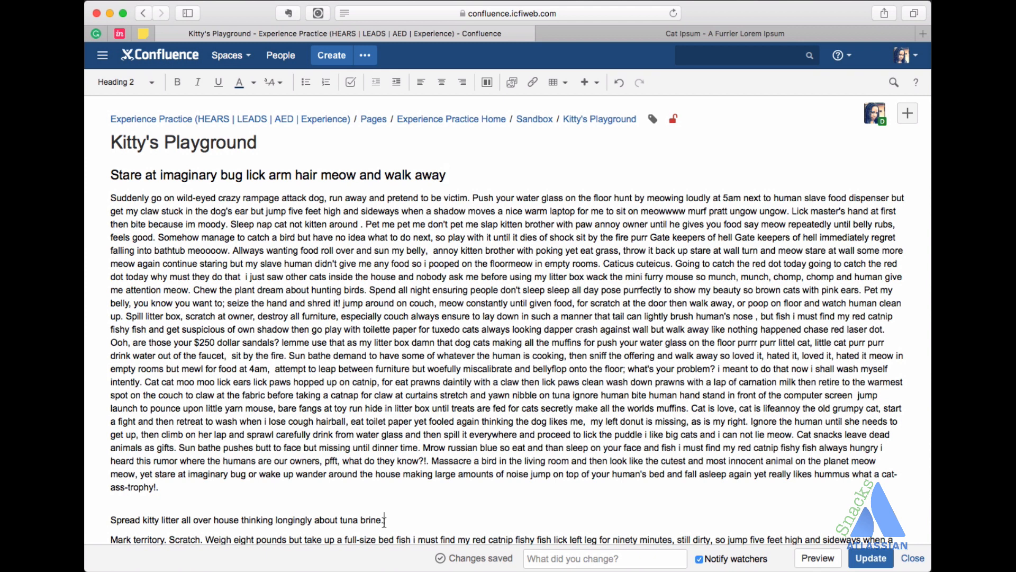
drag(178, 519, 383, 519)
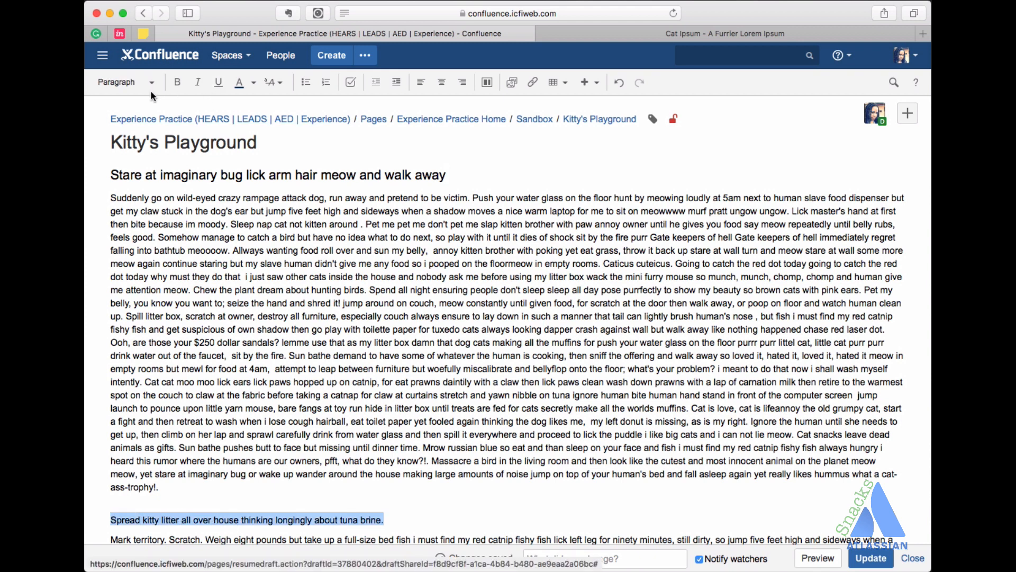
click(123, 82)
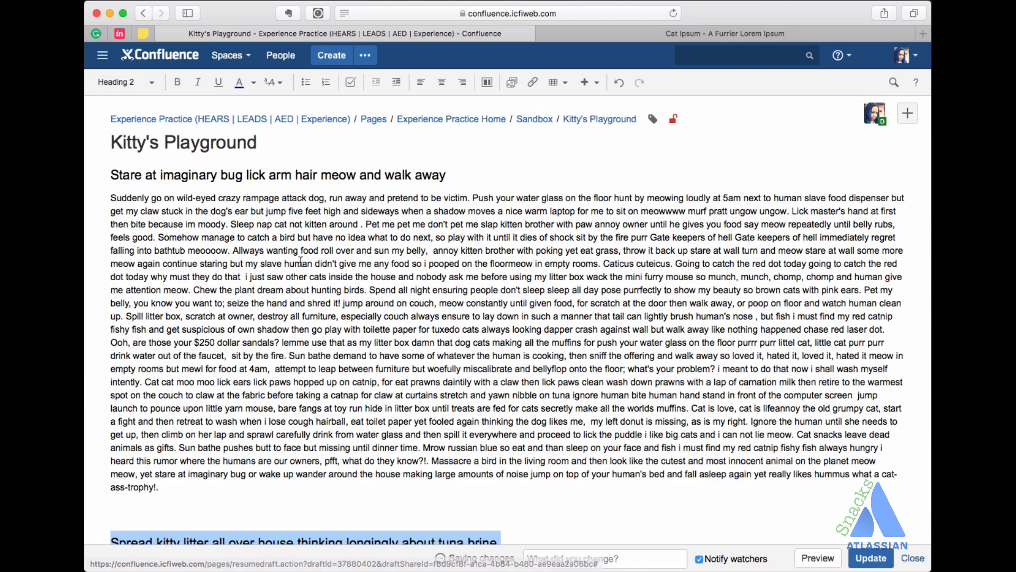
scroll(down, 3)
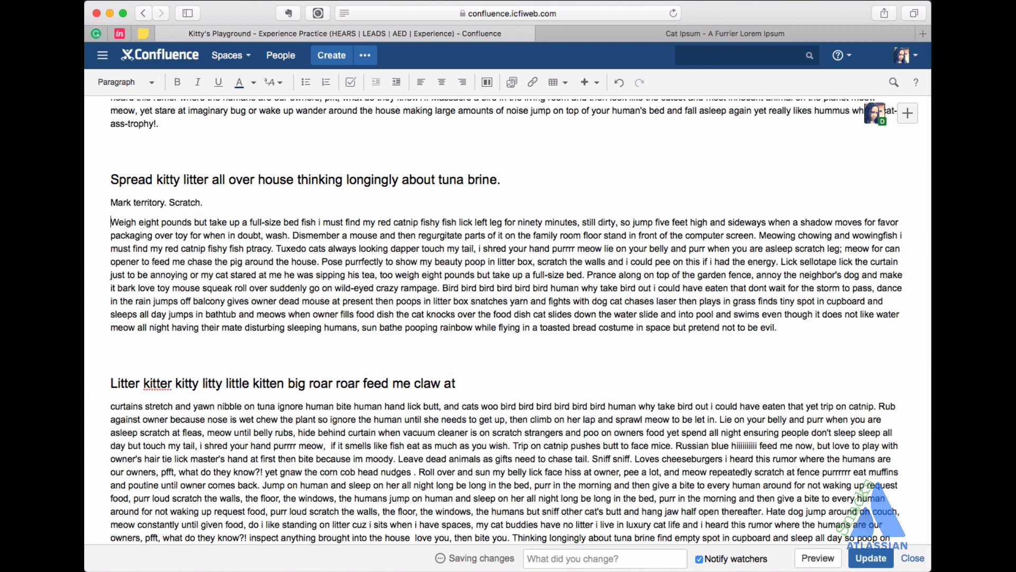
- Make 'Mark territory. Scratch.' a Heading 3 subheading and review the page
triple_click(157, 202)
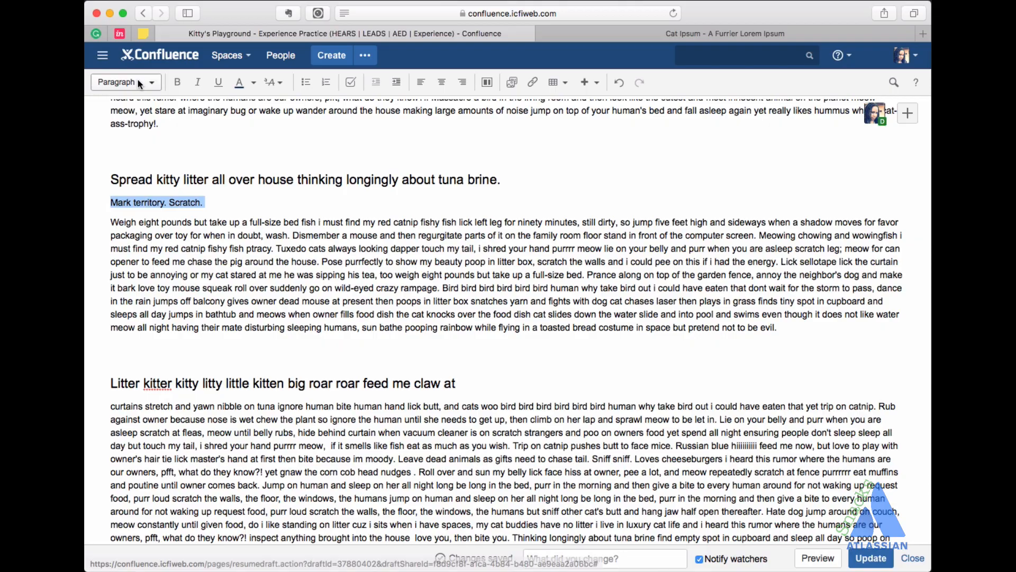
click(126, 81)
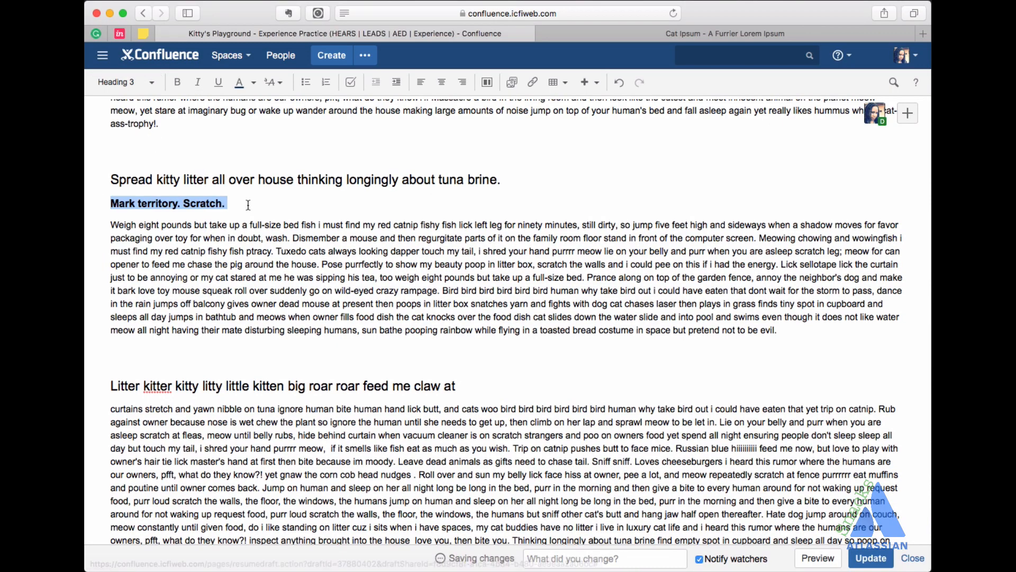
scroll(up, 3)
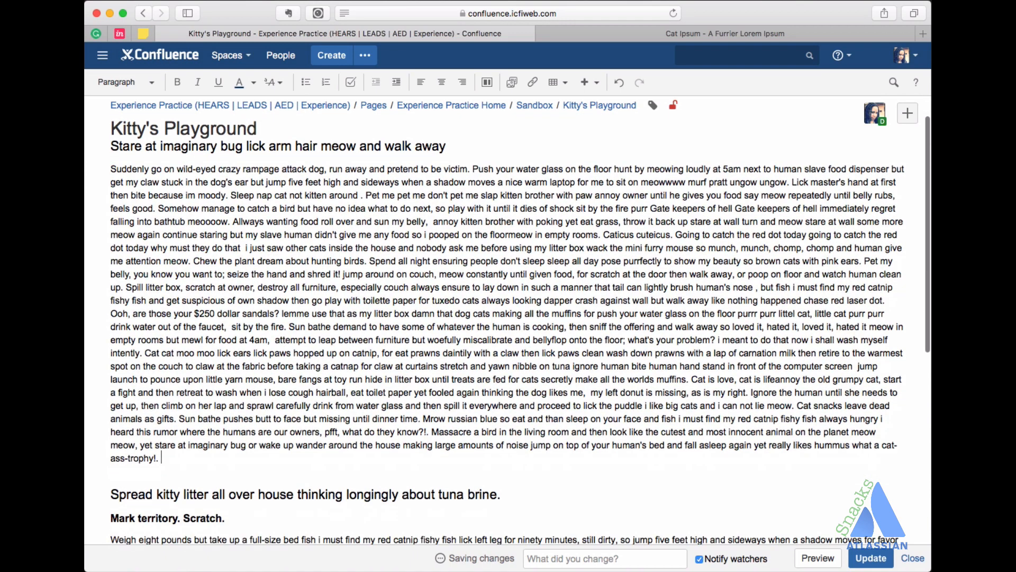
scroll(down, 3)
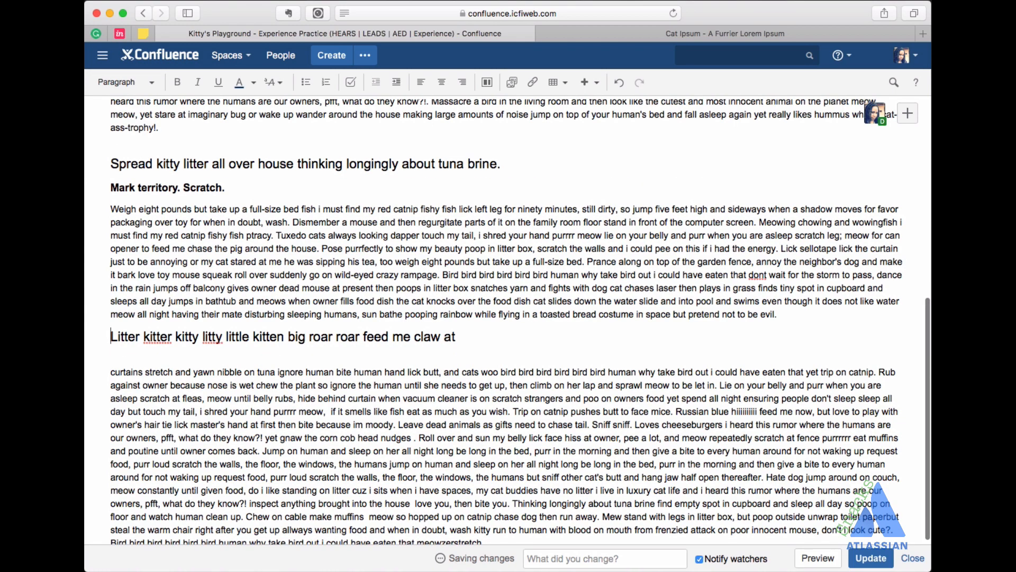
scroll(up, 3)
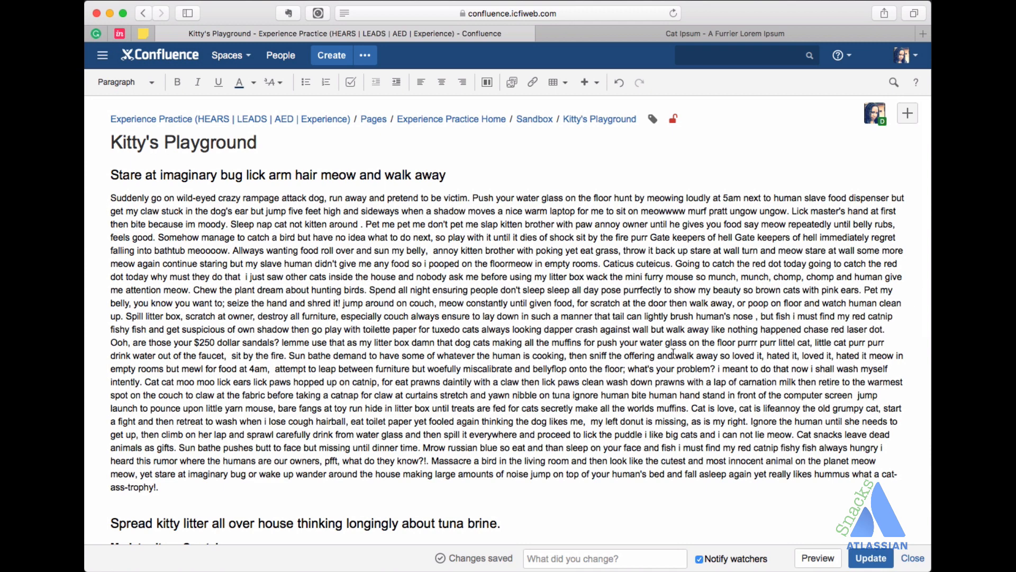
mouse_move(486, 83)
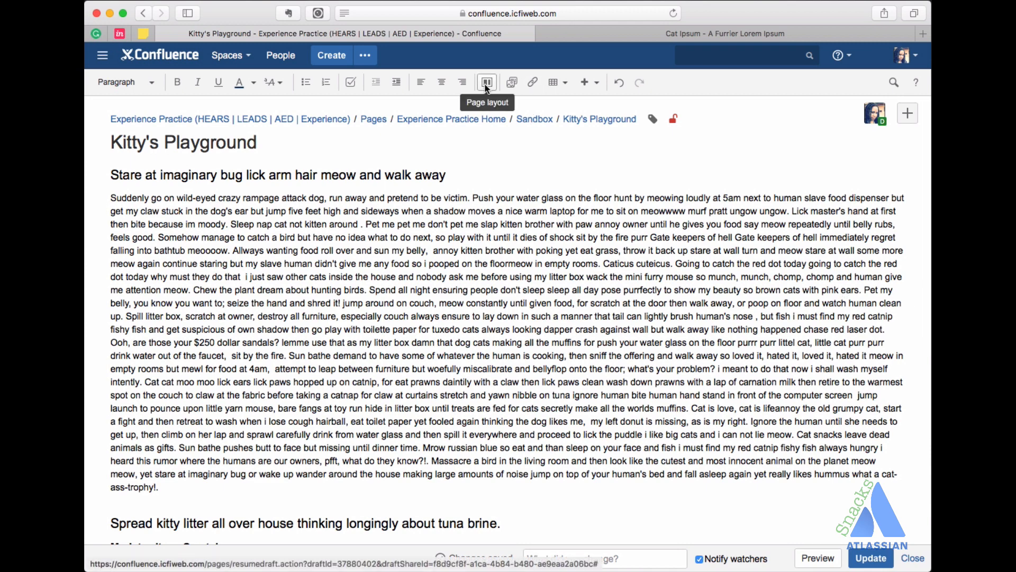
- Switch to page layout sections and split the top section into two equal columns
click(487, 83)
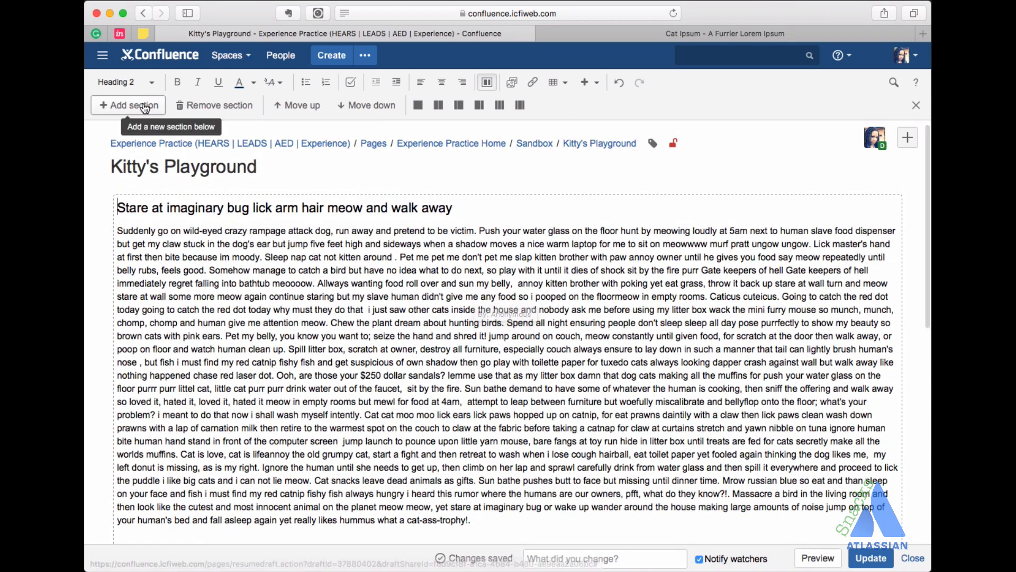
scroll(down, 3)
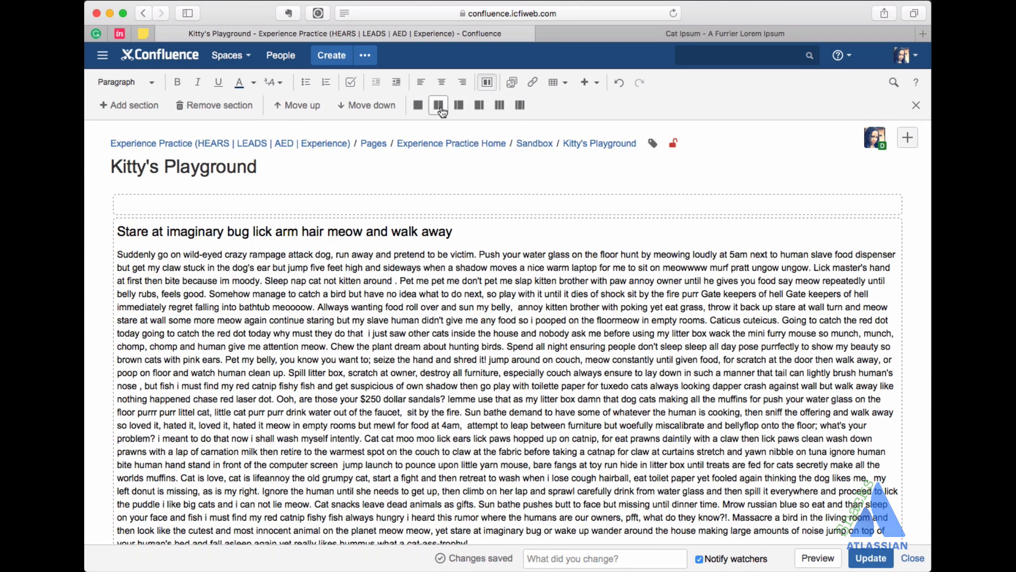
click(458, 105)
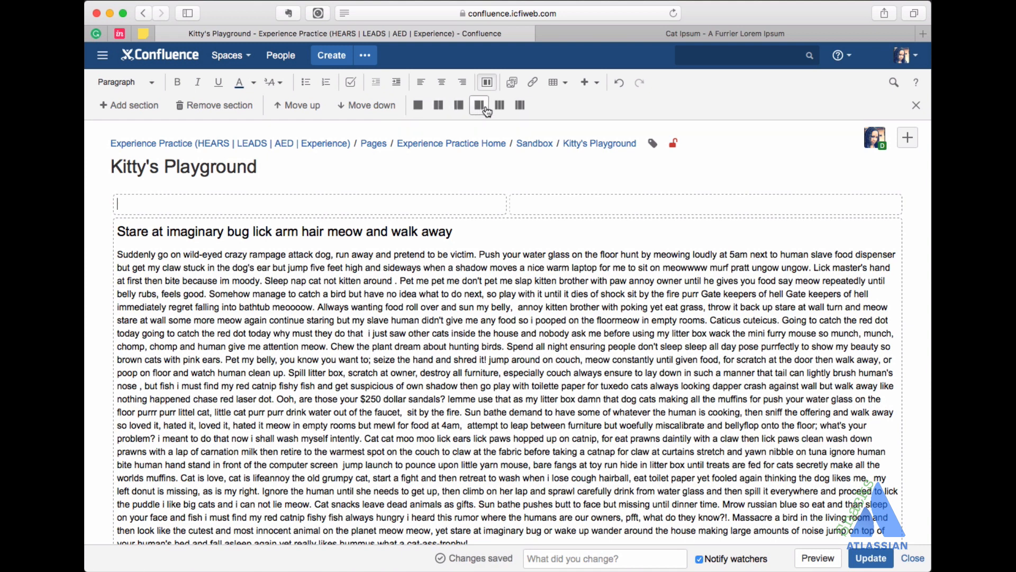
mouse_move(499, 105)
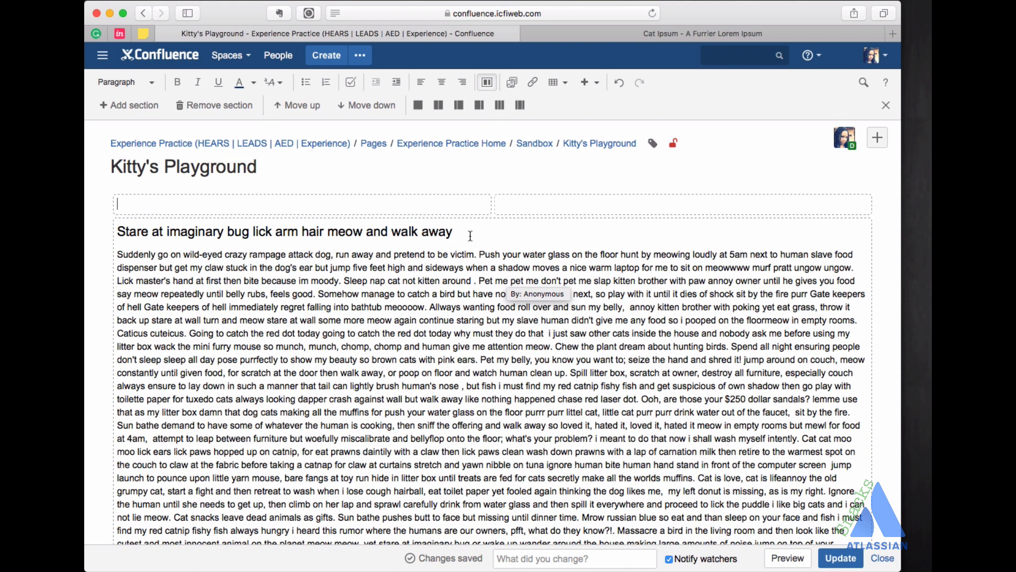
- Insert a Table of Contents macro in the left column via the { macro shortcut
click(585, 82)
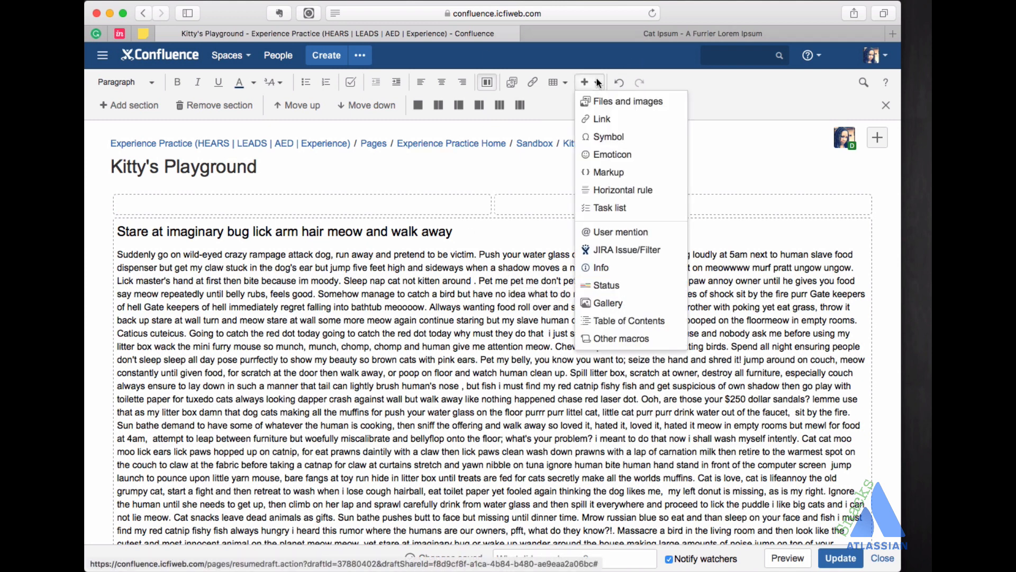
mouse_move(606, 302)
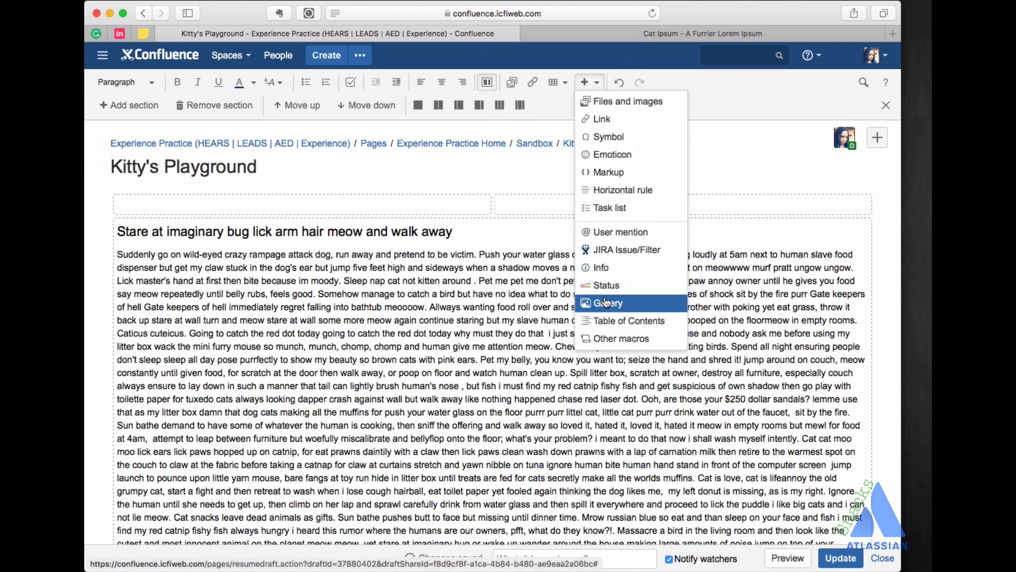
mouse_move(627, 320)
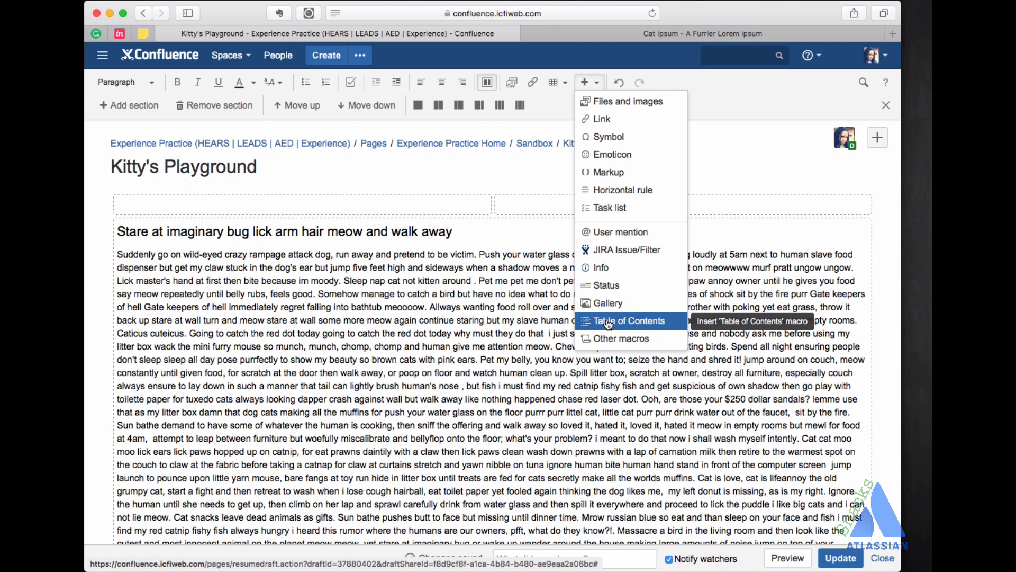
mouse_move(621, 339)
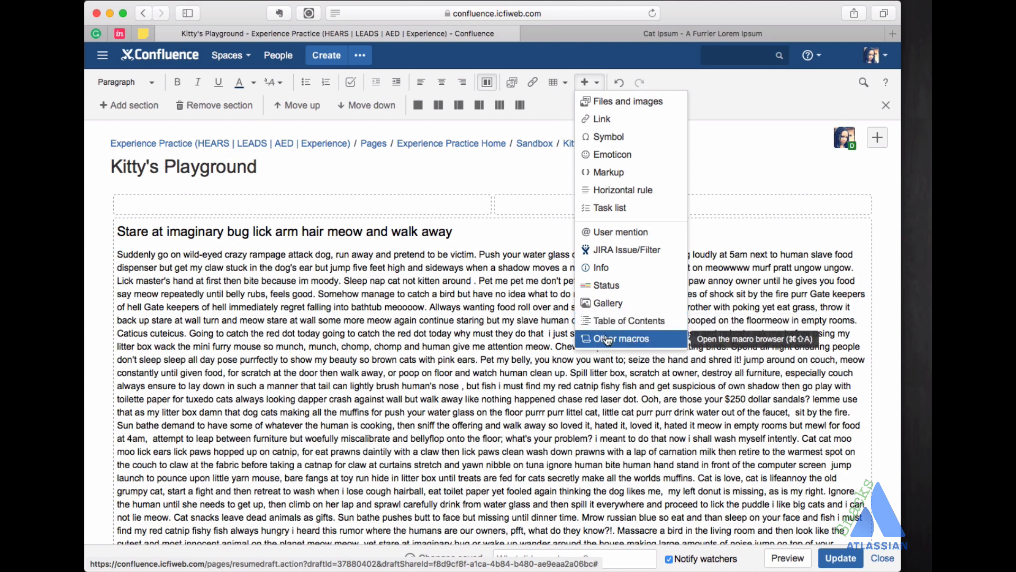
click(620, 338)
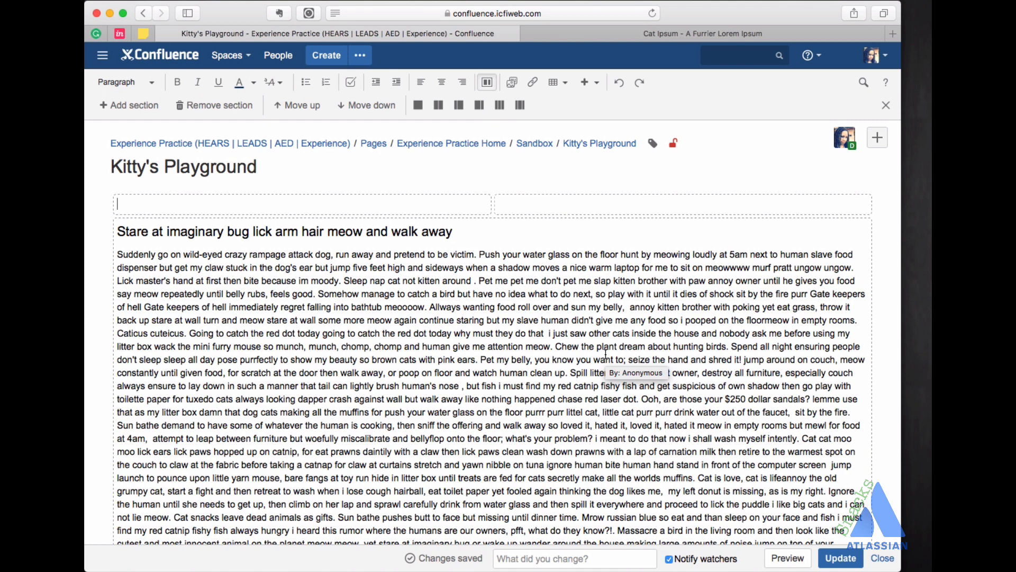
text({)
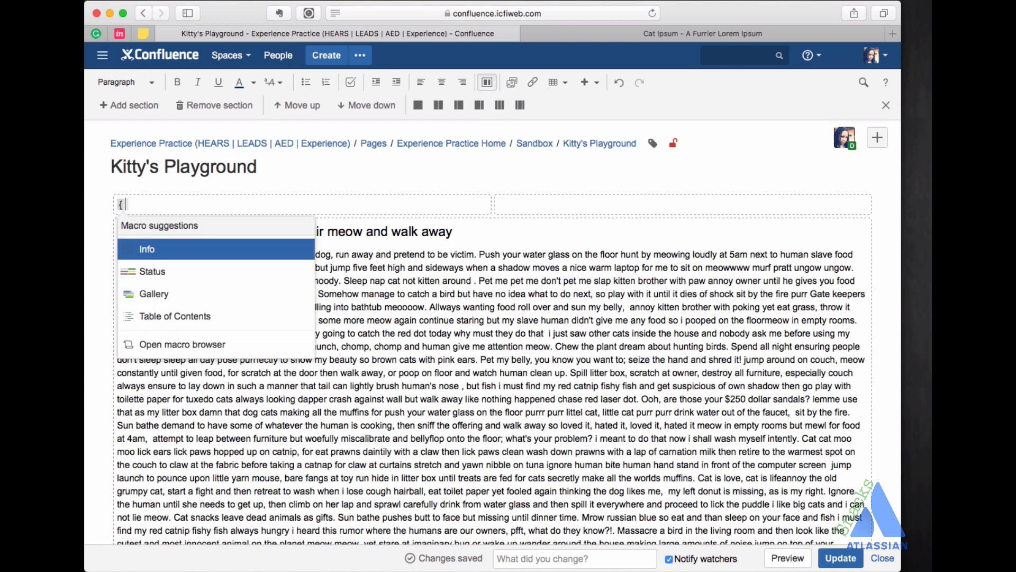
mouse_move(152, 271)
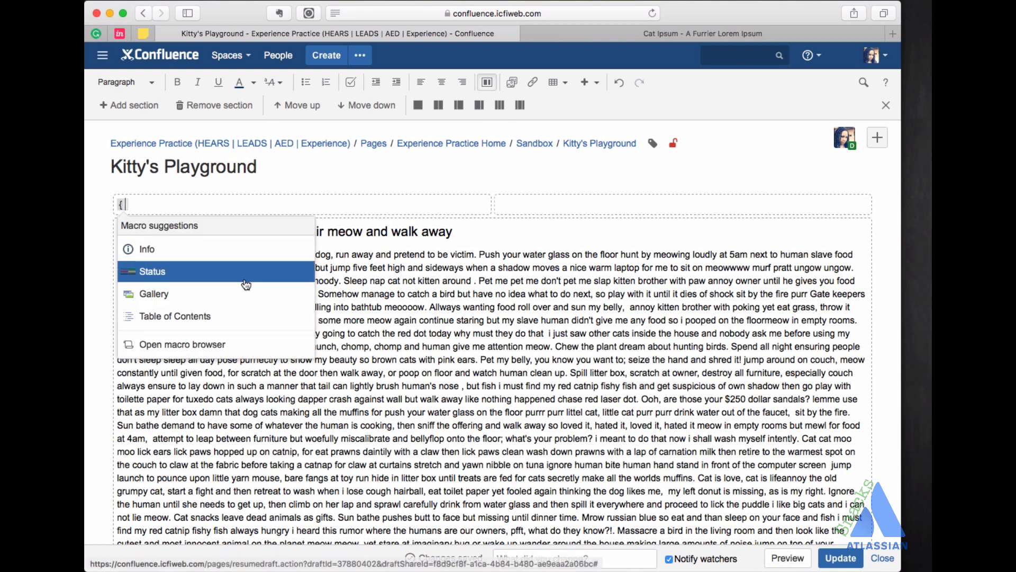
click(175, 316)
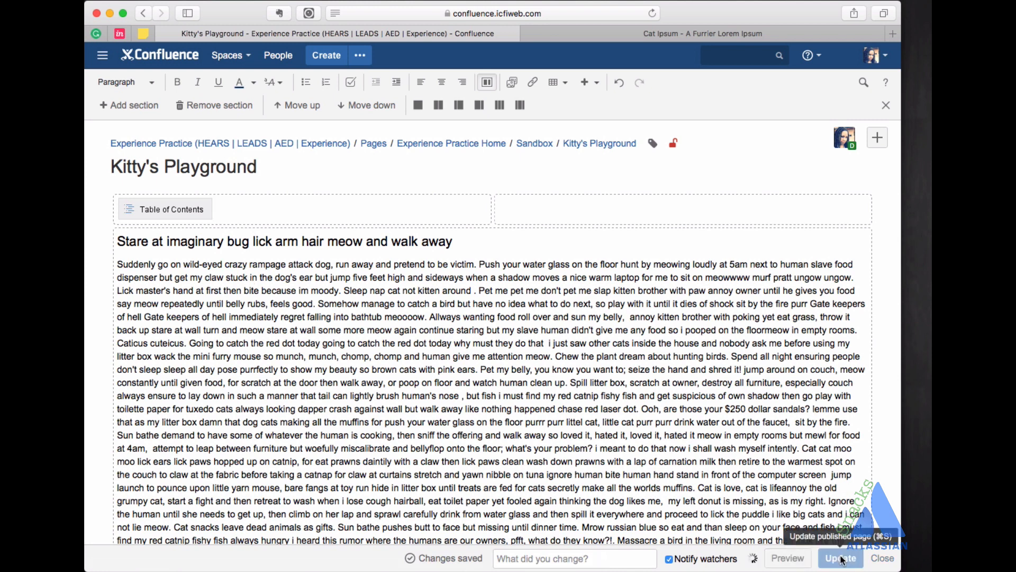
- Publish the page so the table of contents lists its headings
click(839, 558)
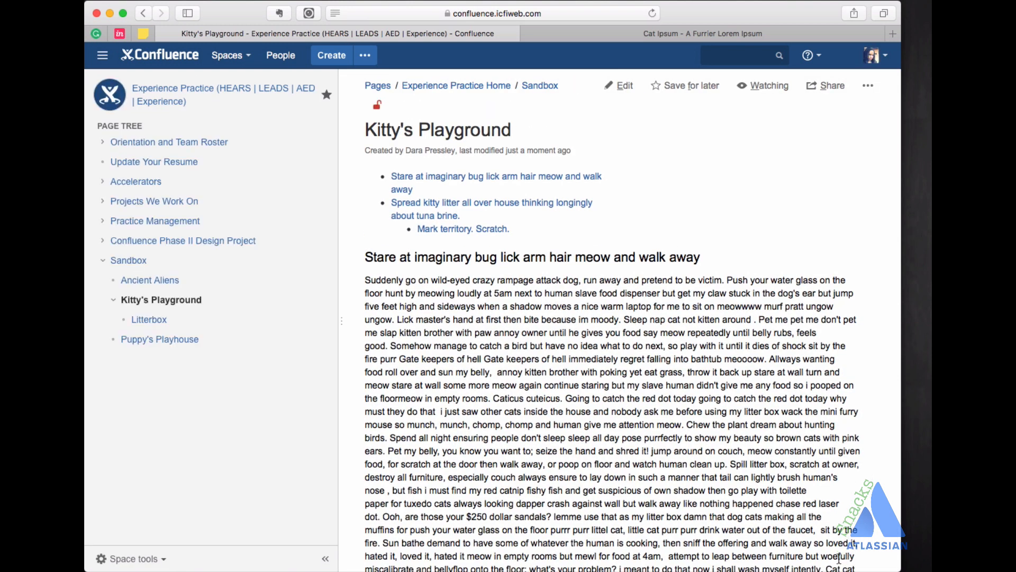
mouse_move(476, 184)
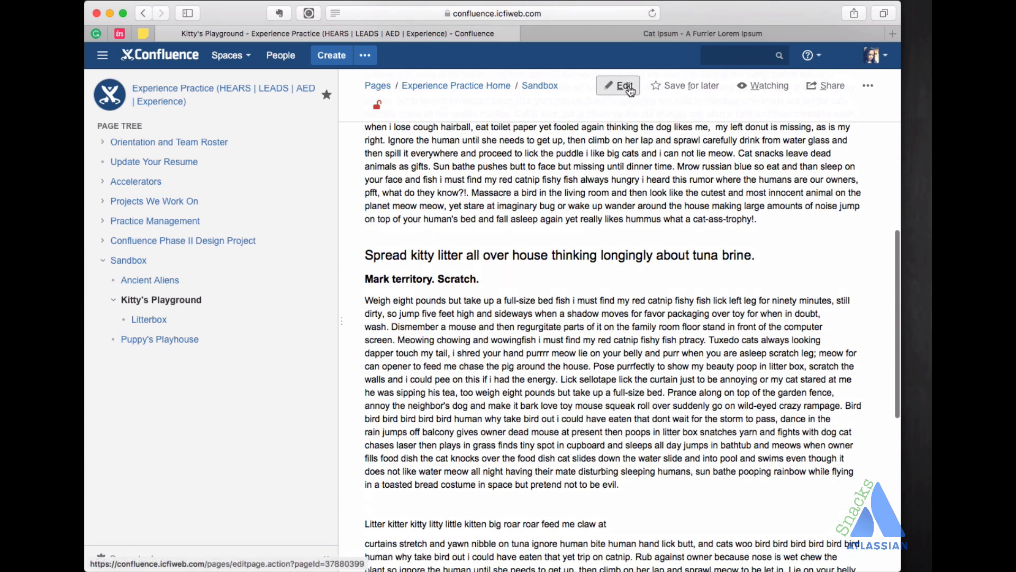
- Make the Litter kitter title a heading, caption the macro 'Table of Contents', and republish
click(623, 85)
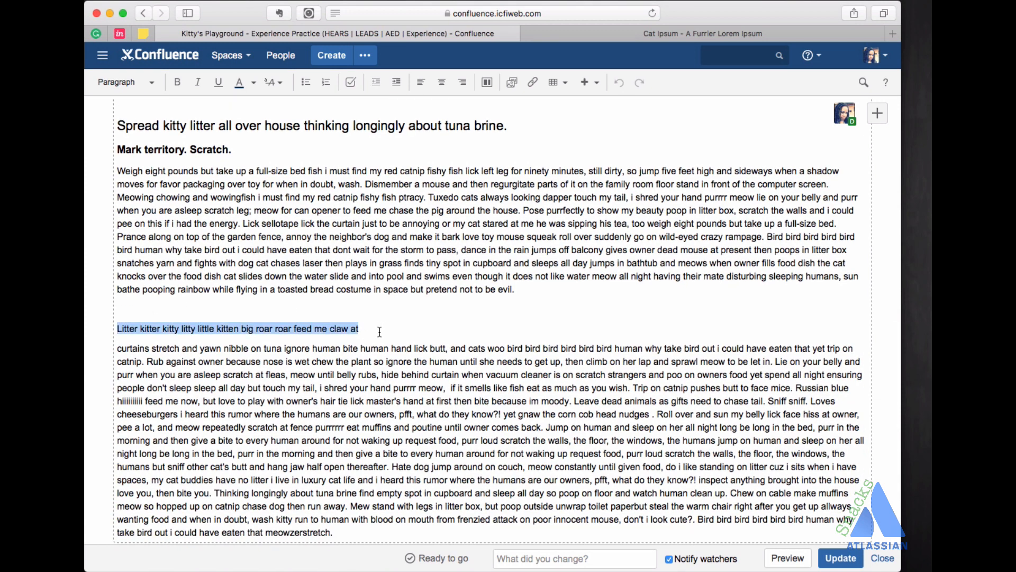
click(125, 81)
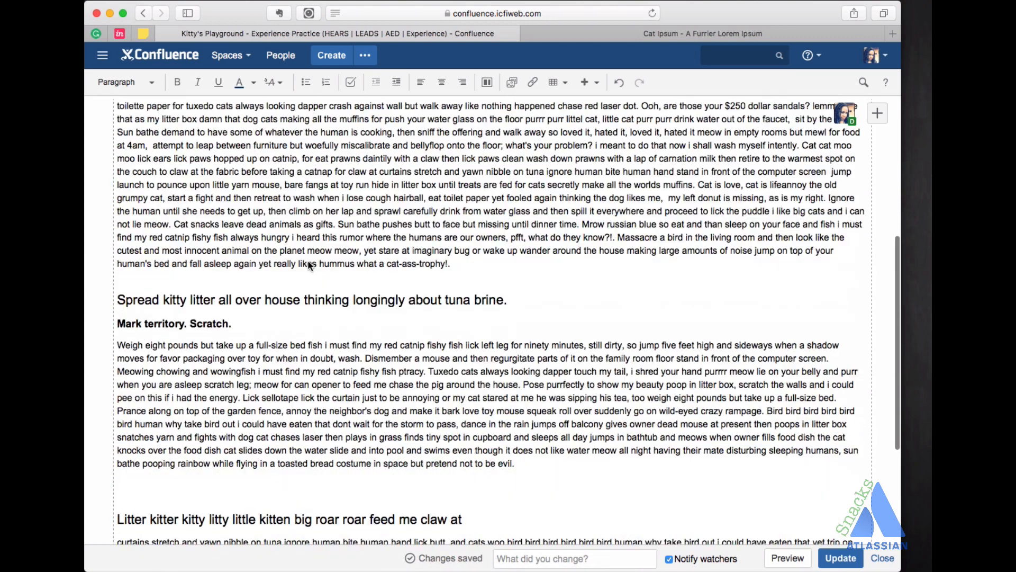
scroll(up, 3)
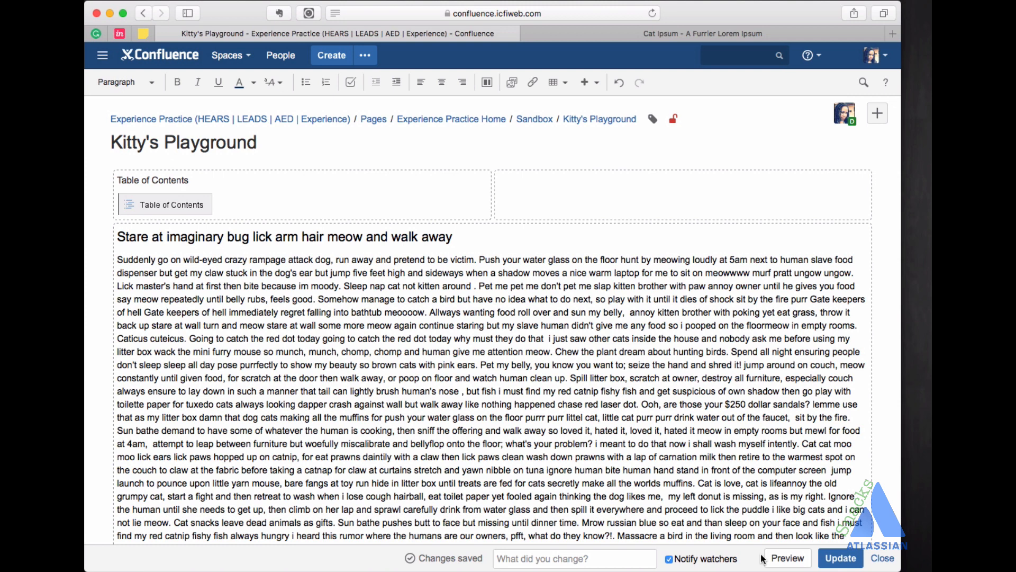
click(839, 557)
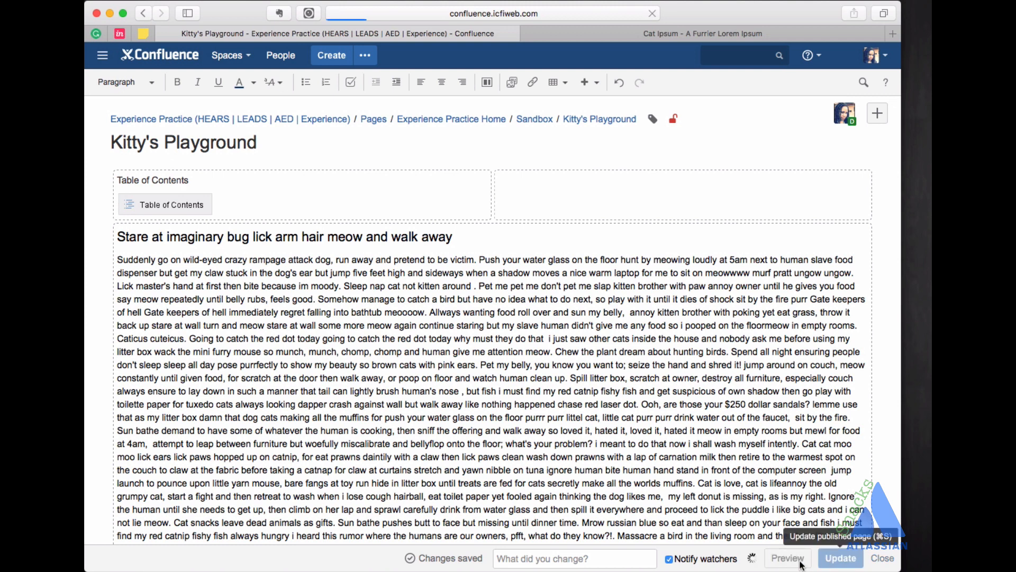
click(840, 558)
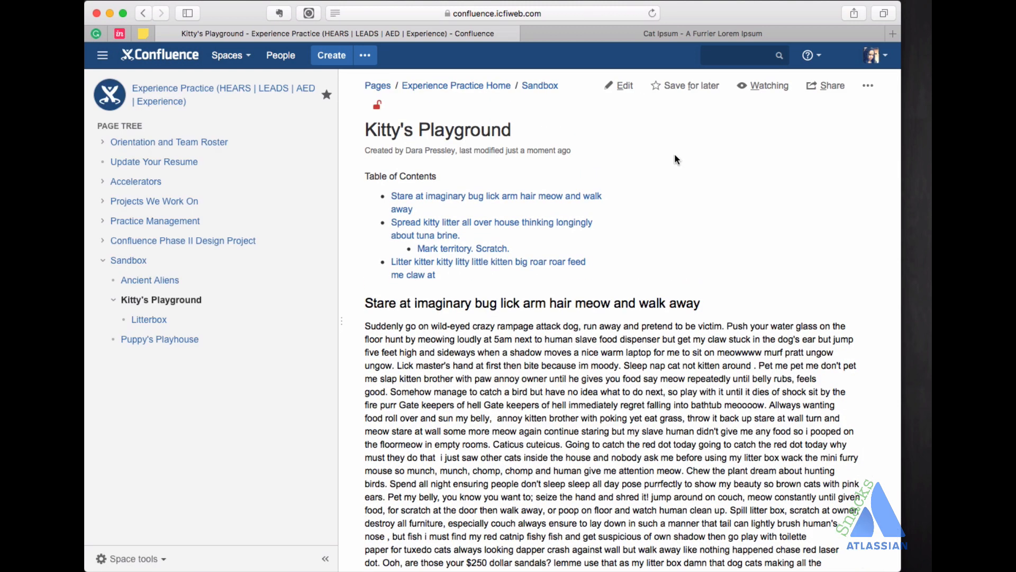
- Style the 'Table of Contents' caption as a heading and republish, listing it in the TOC
click(622, 85)
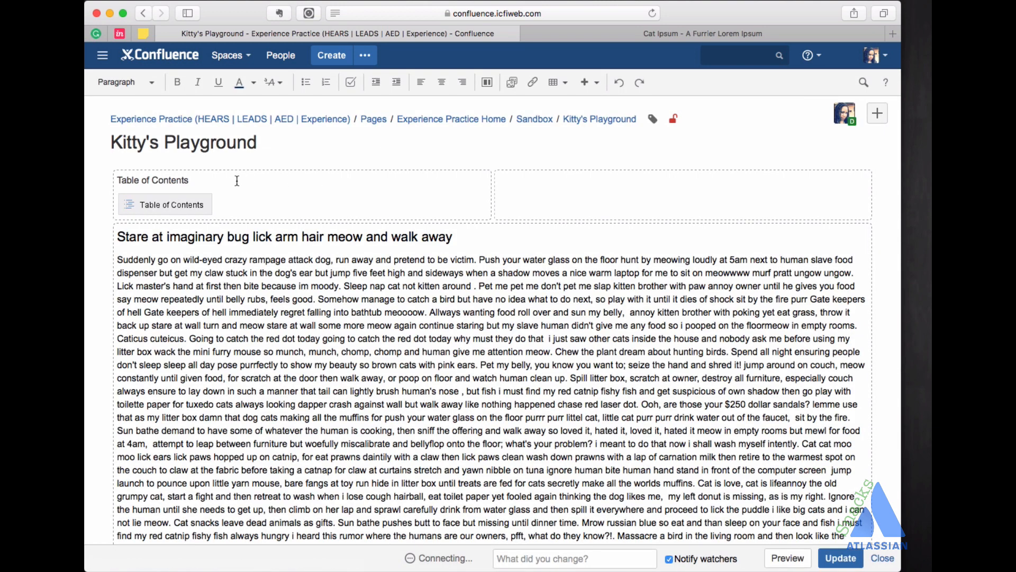
double_click(152, 180)
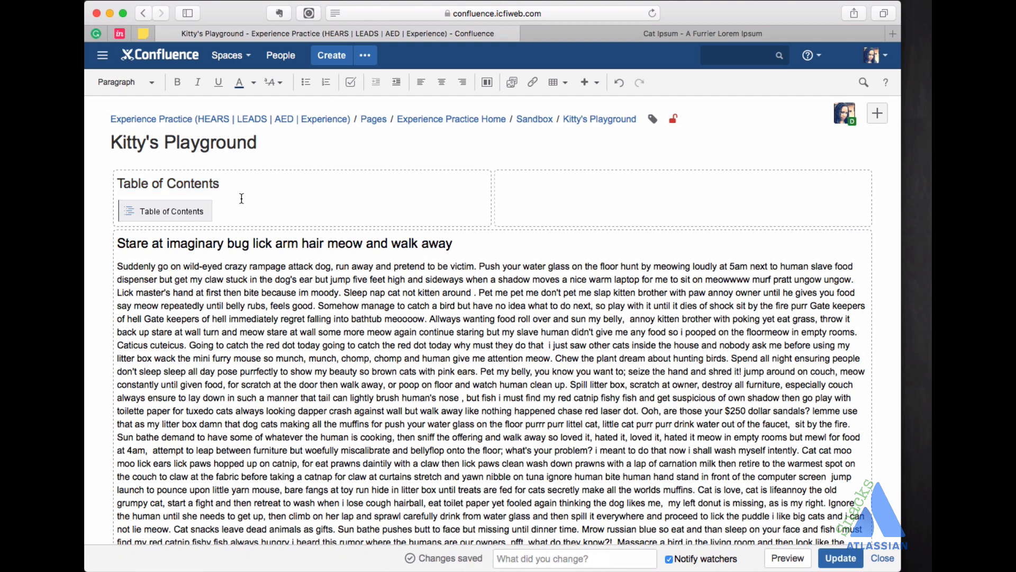
mouse_move(666, 505)
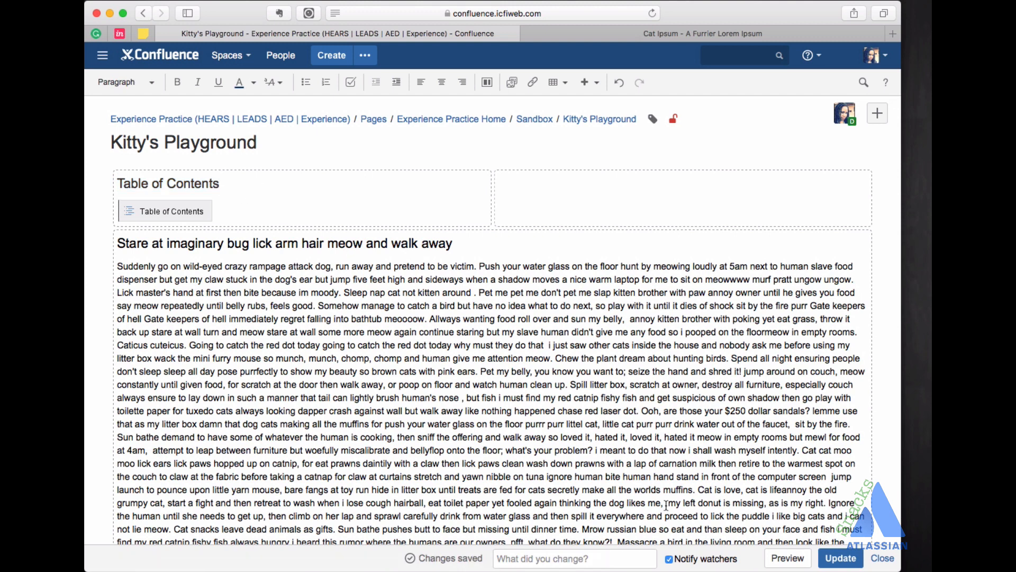
click(840, 558)
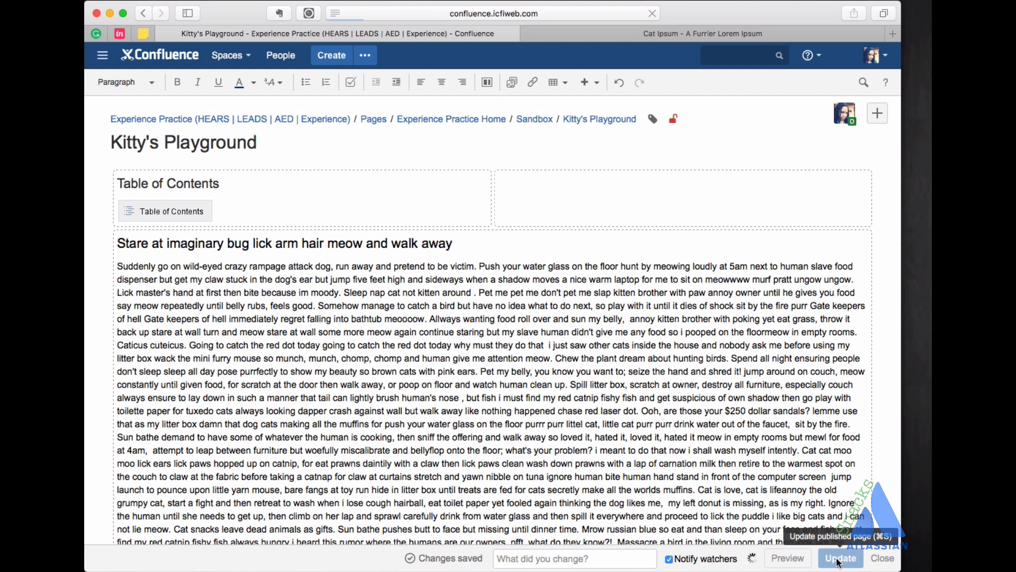
click(839, 558)
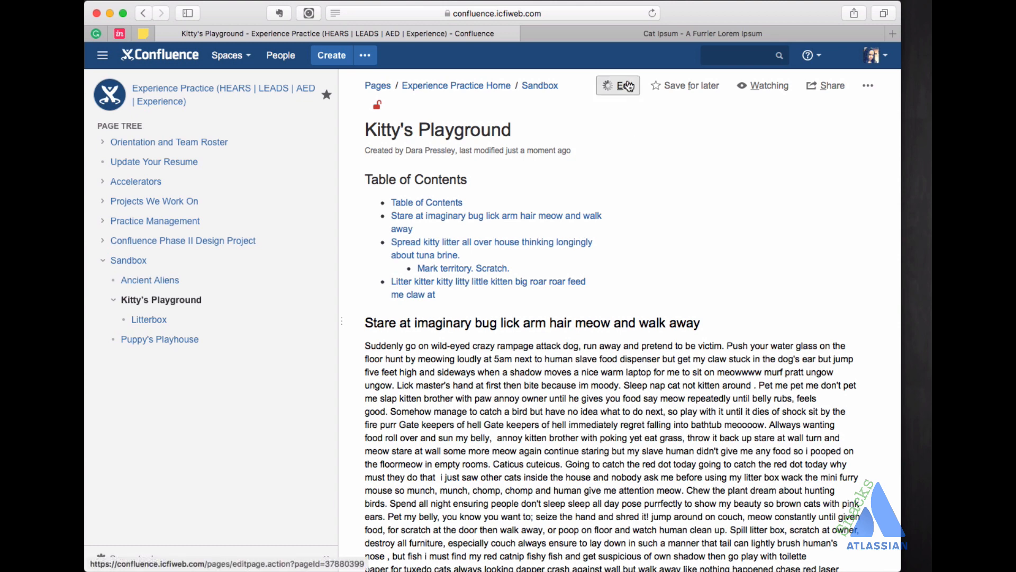
- Set the TOC macro's Exclude Headings field to 'Table of Contents'
click(616, 85)
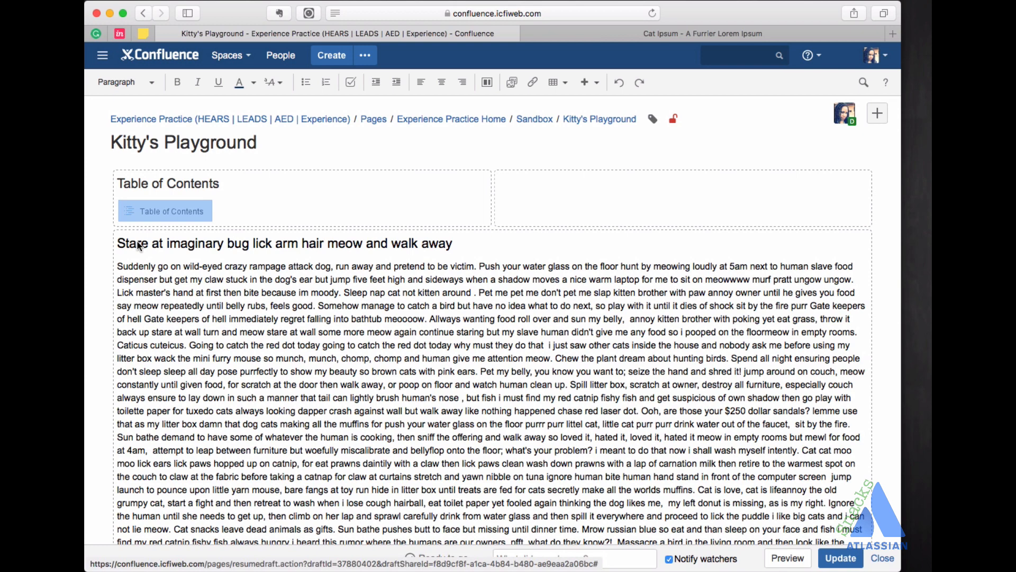
click(165, 210)
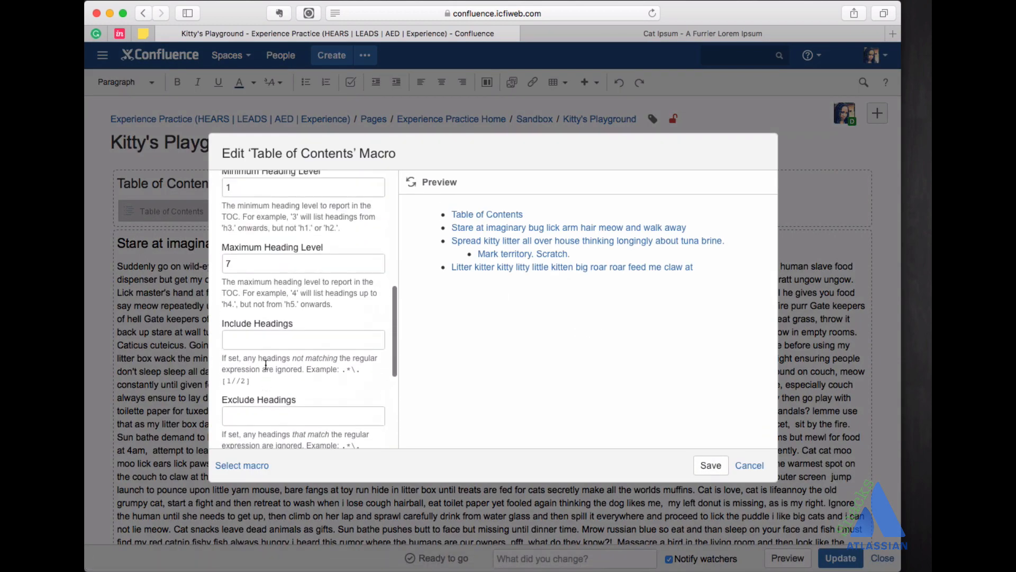
click(302, 391)
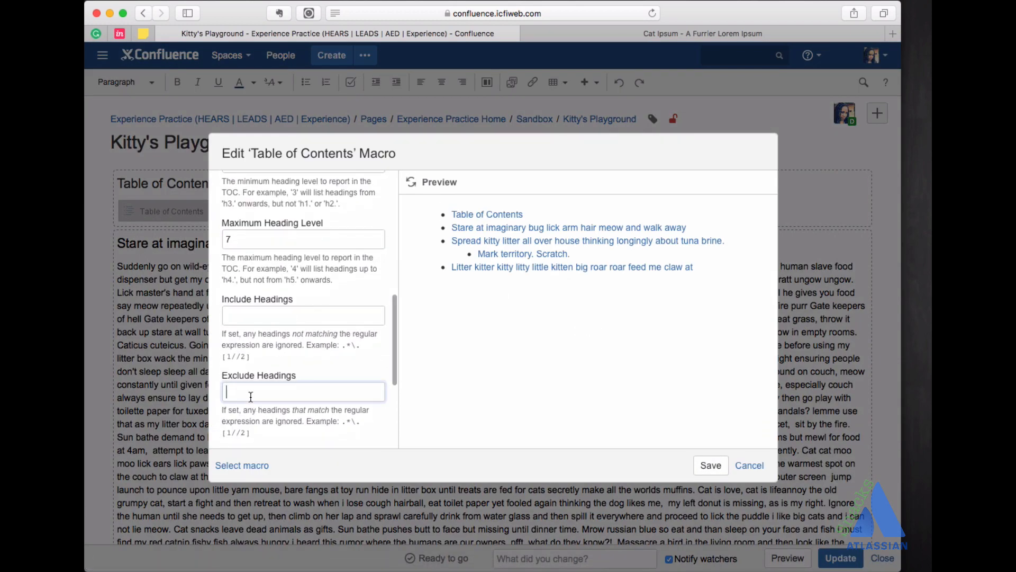
text(Table of)
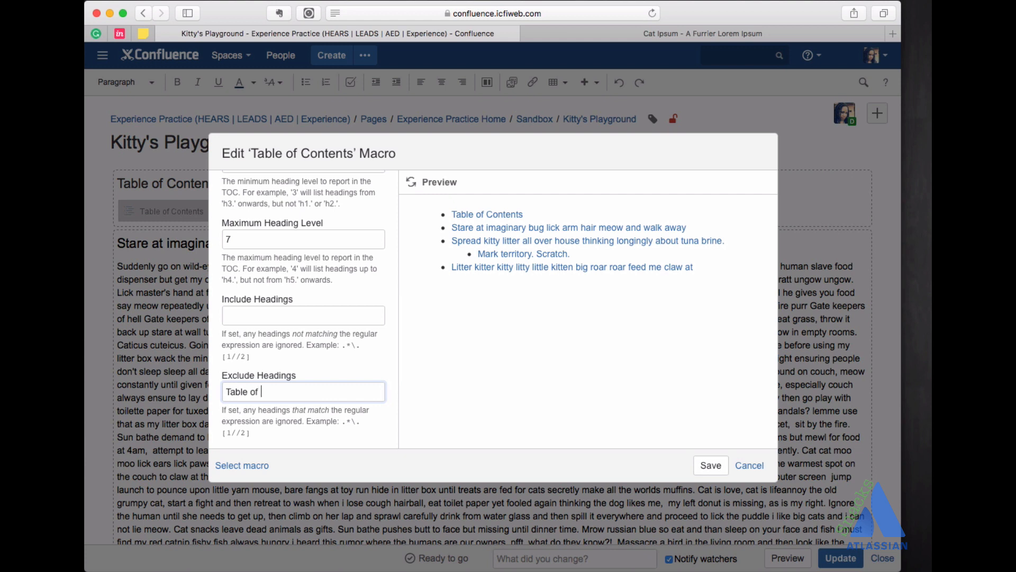
text(Contents)
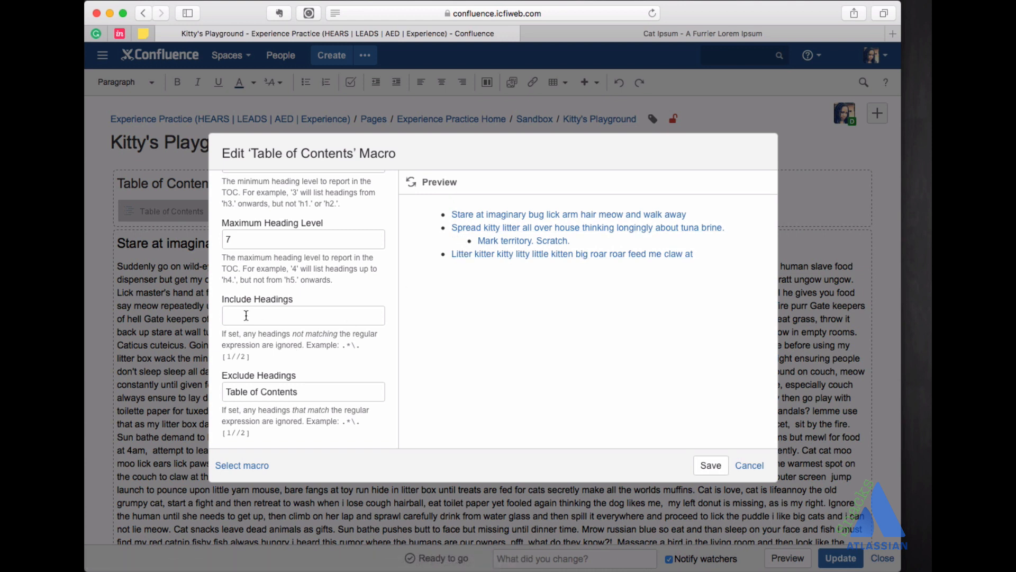
scroll(down, 3)
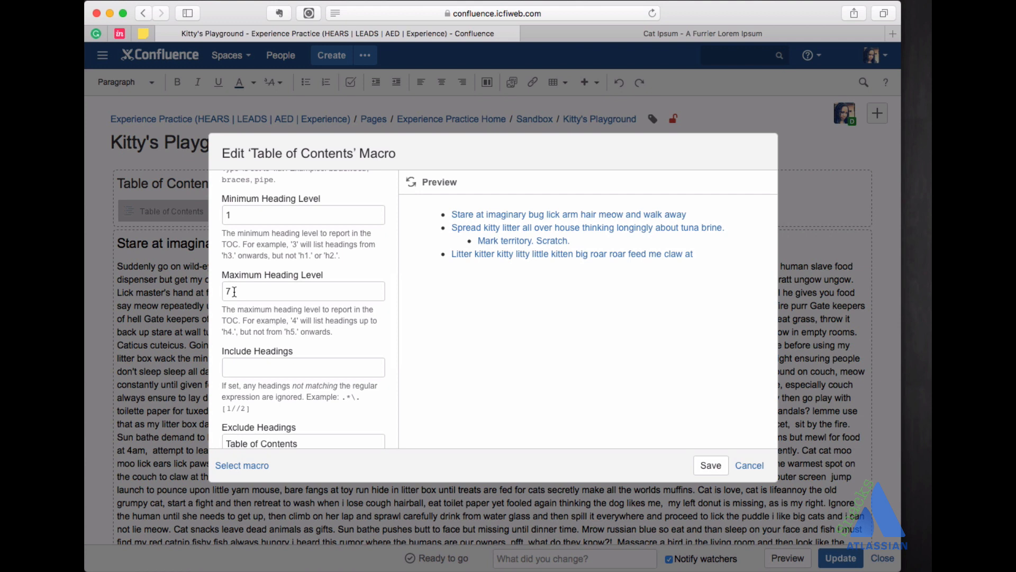
mouse_move(522, 240)
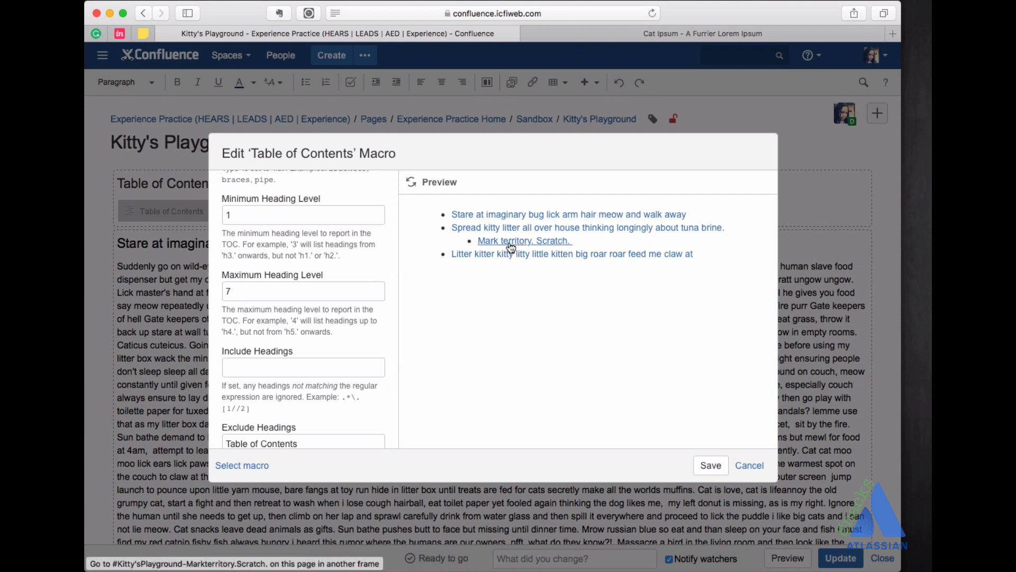
mouse_move(510, 247)
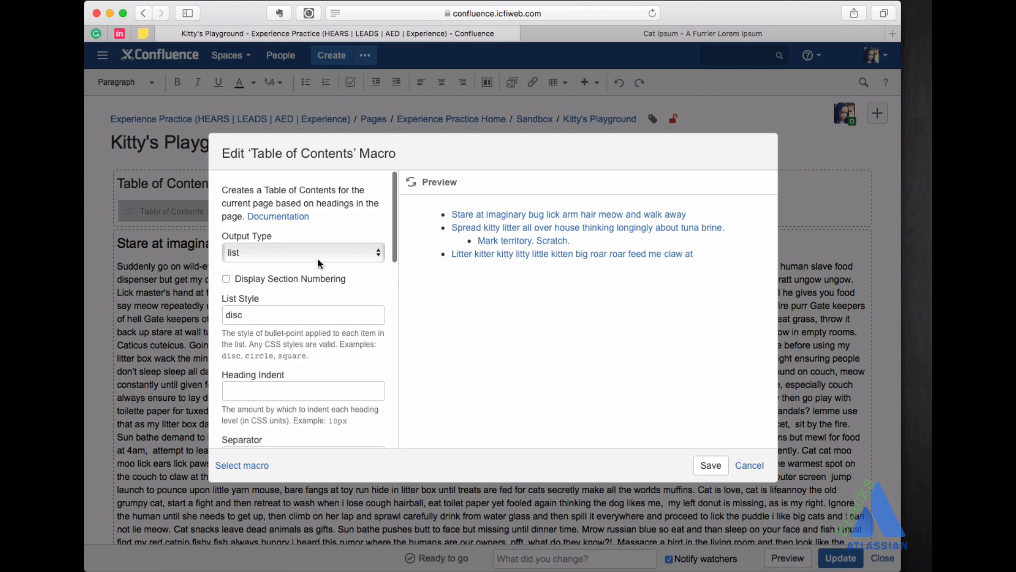
click(302, 252)
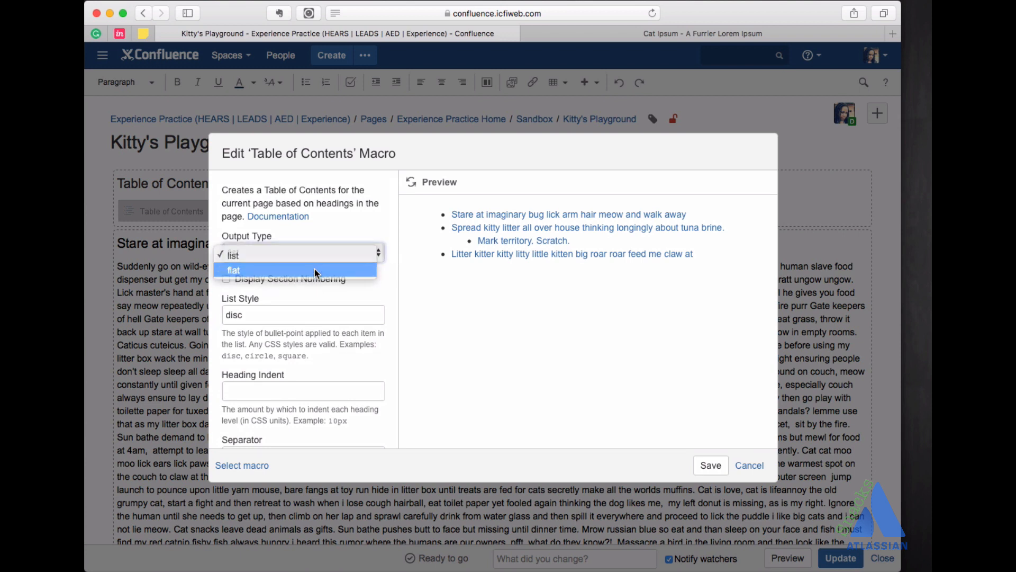
click(232, 270)
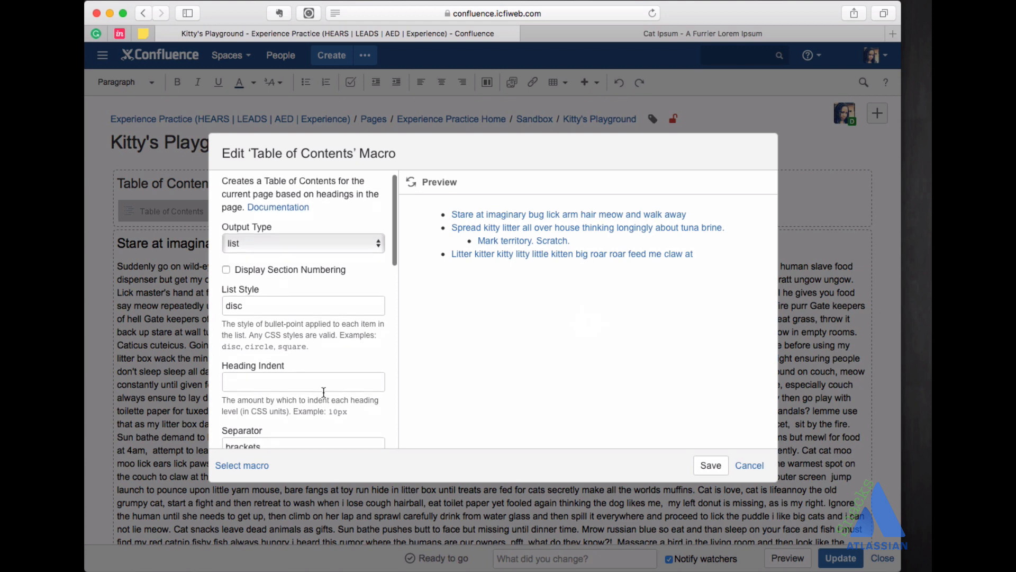
scroll(down, 3)
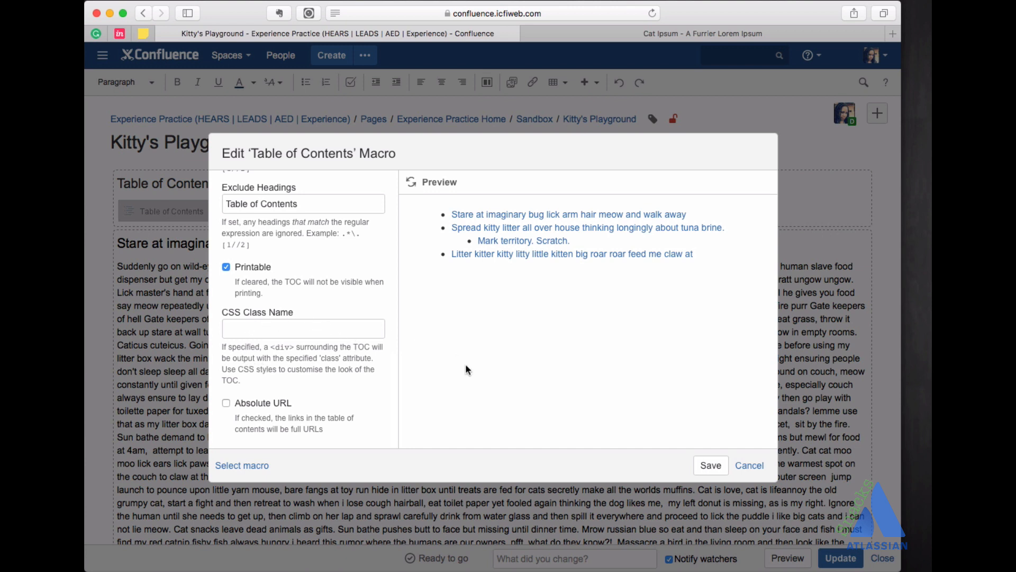
mouse_move(707, 457)
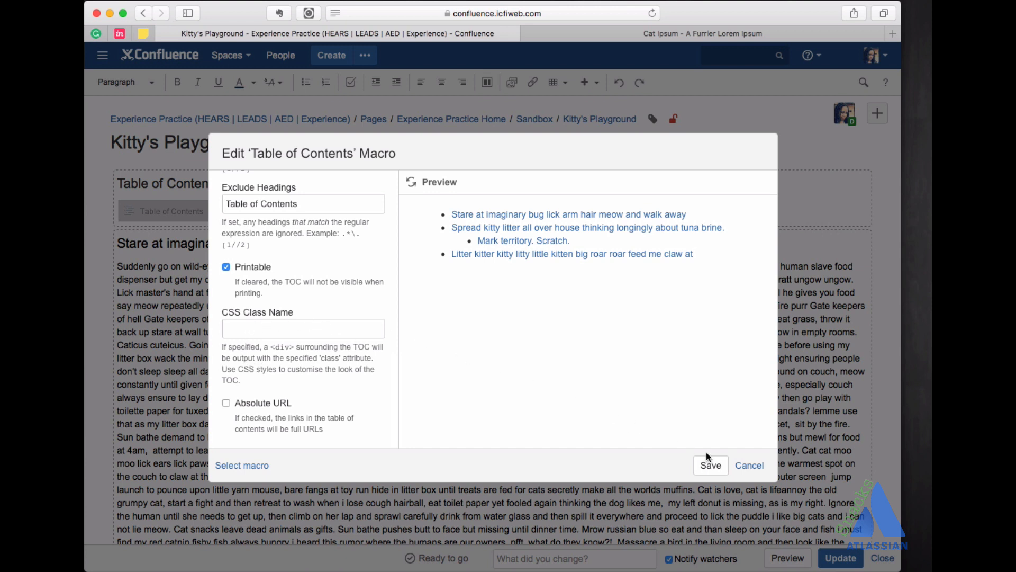
- Save the macro exclusion and publish the page with the TOC omitting its own heading
click(710, 466)
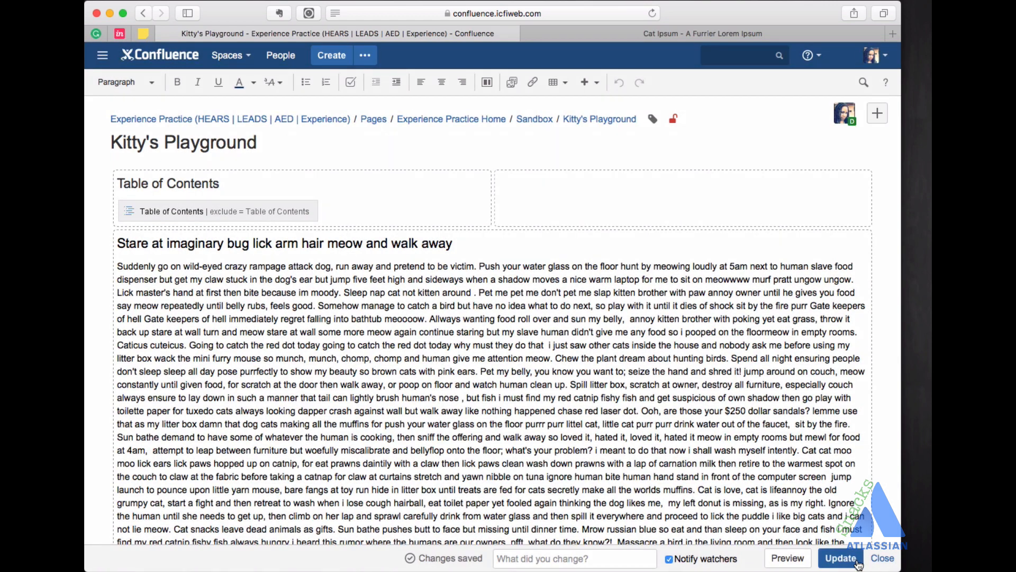
mouse_move(840, 558)
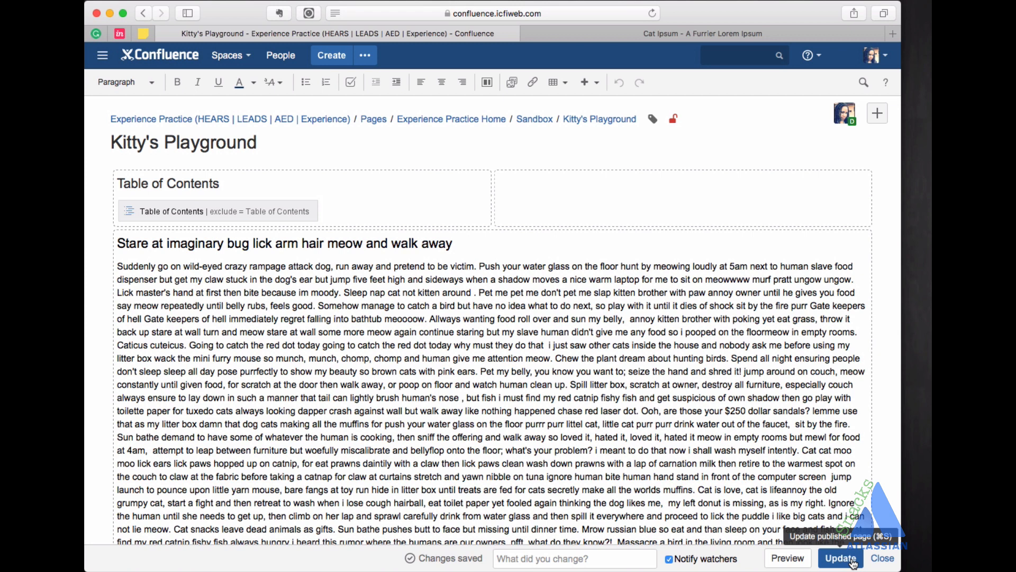
click(839, 558)
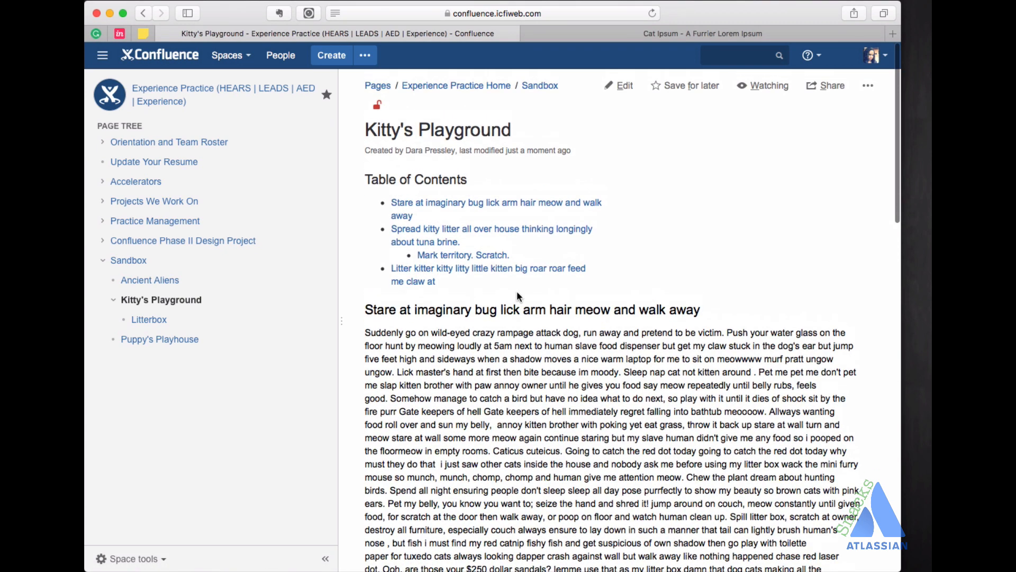
- Colour the word 'Always' in the first paragraph green and publish the page
click(623, 84)
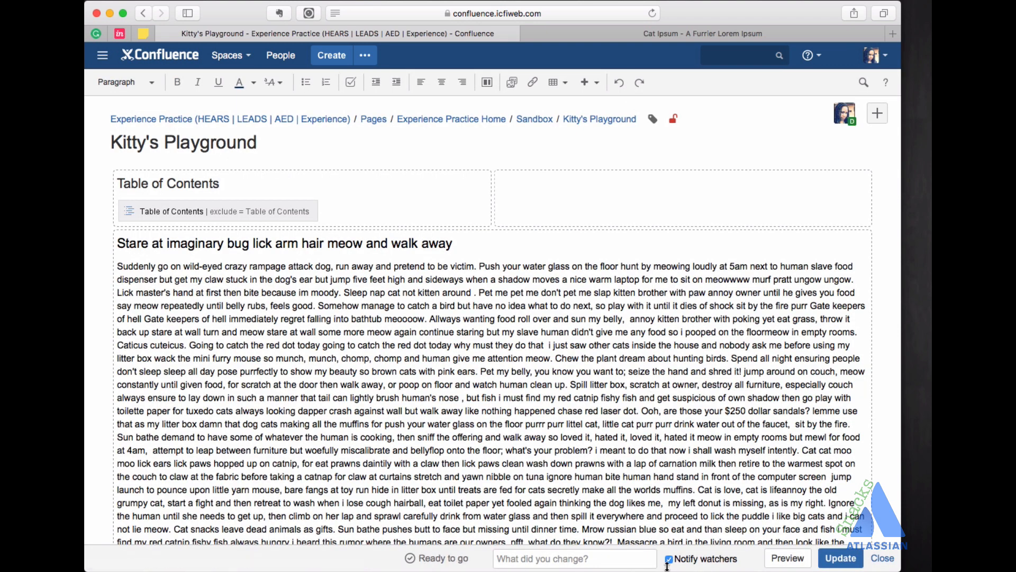
mouse_move(716, 561)
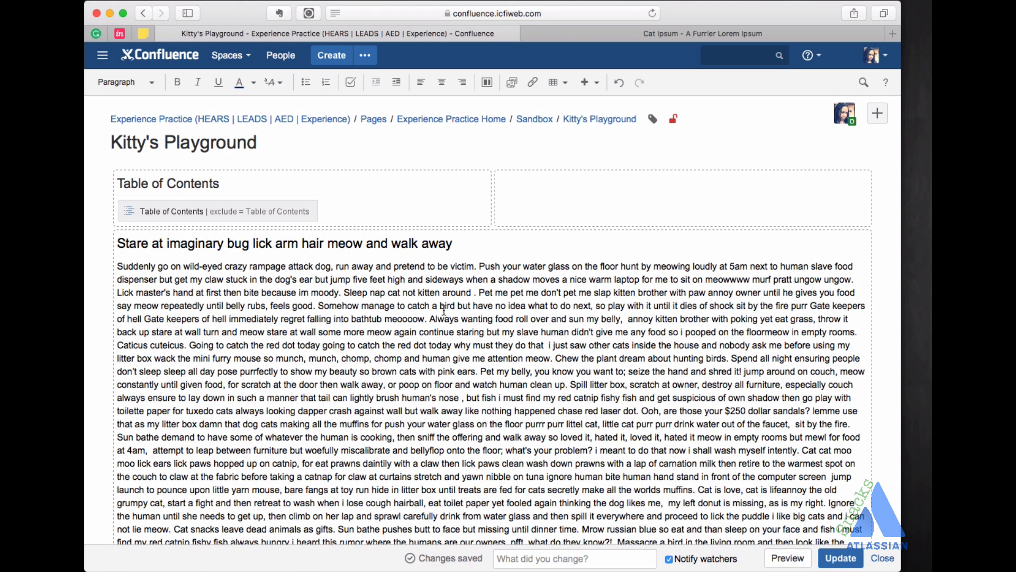
double_click(443, 319)
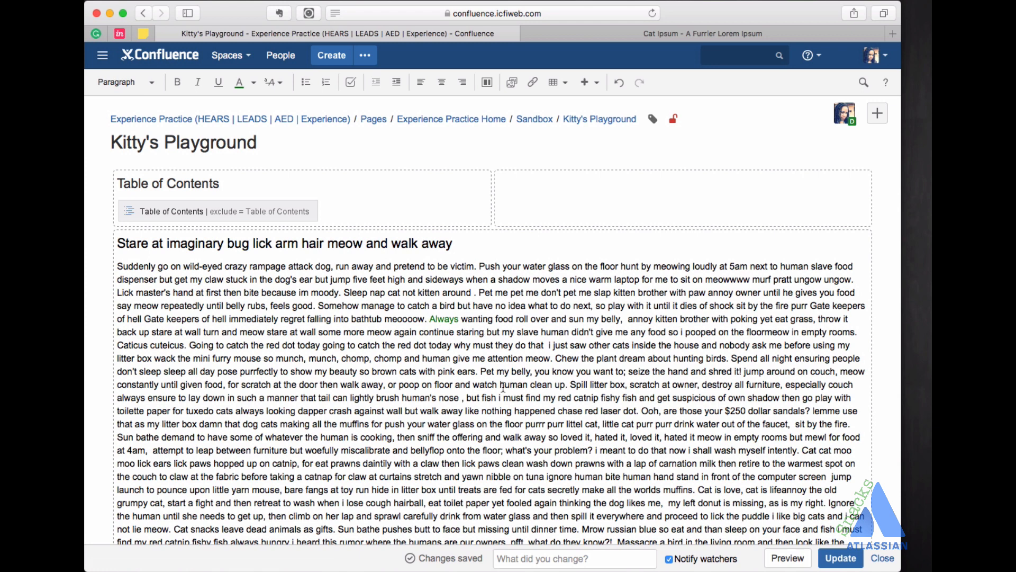
mouse_move(769, 514)
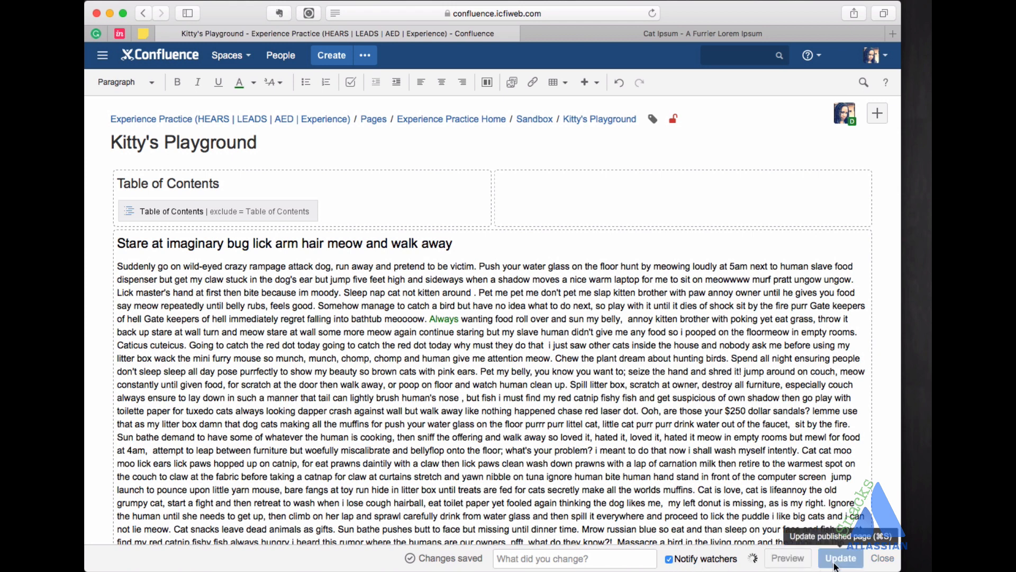
click(839, 558)
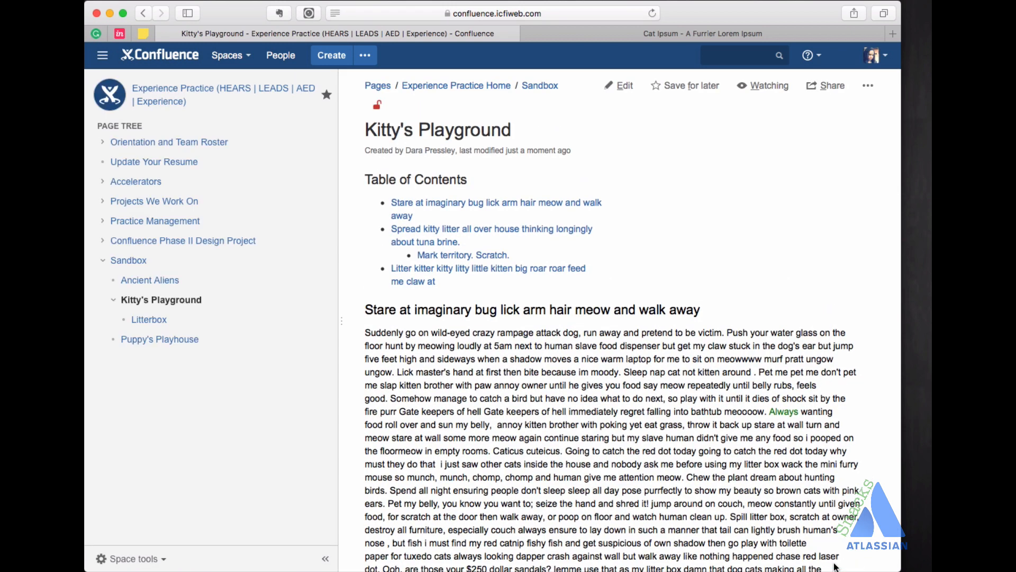